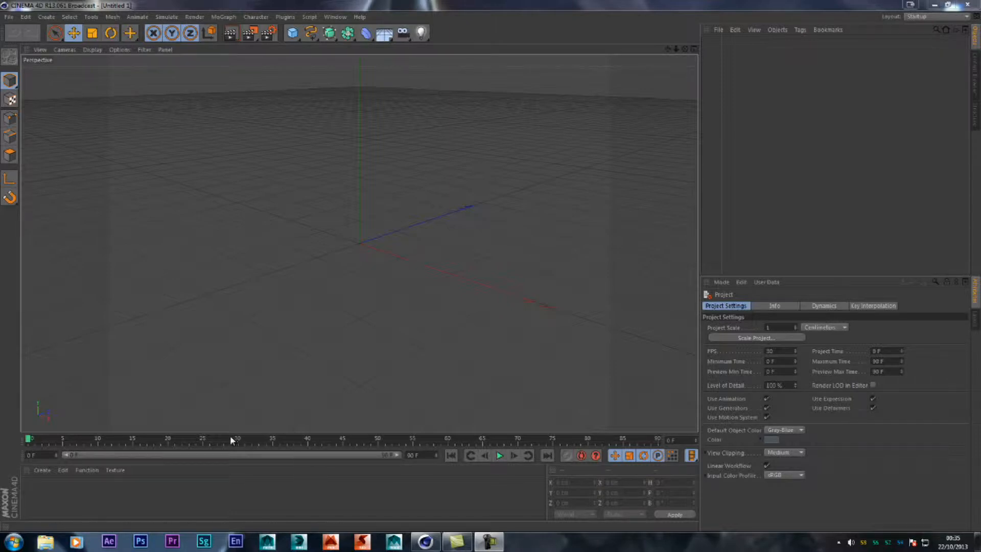
mouse_move(347, 445)
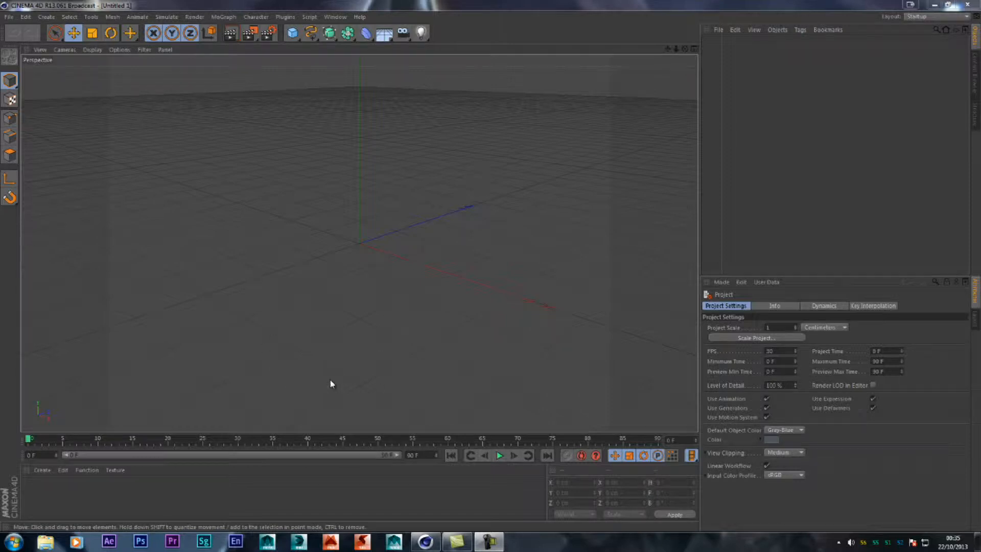
mouse_move(377, 384)
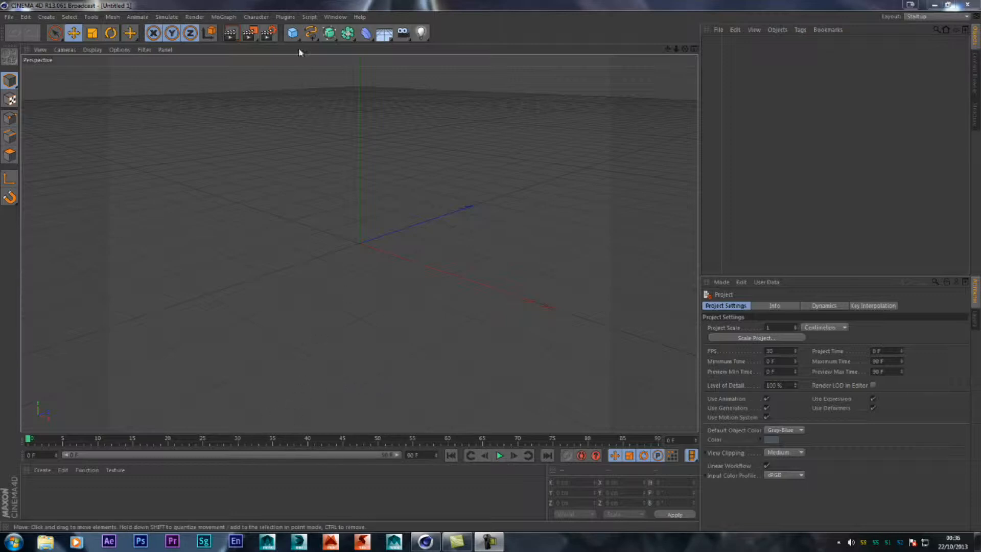
Add a default 200 cm cube and drag it far back and right on the floor.
click(292, 33)
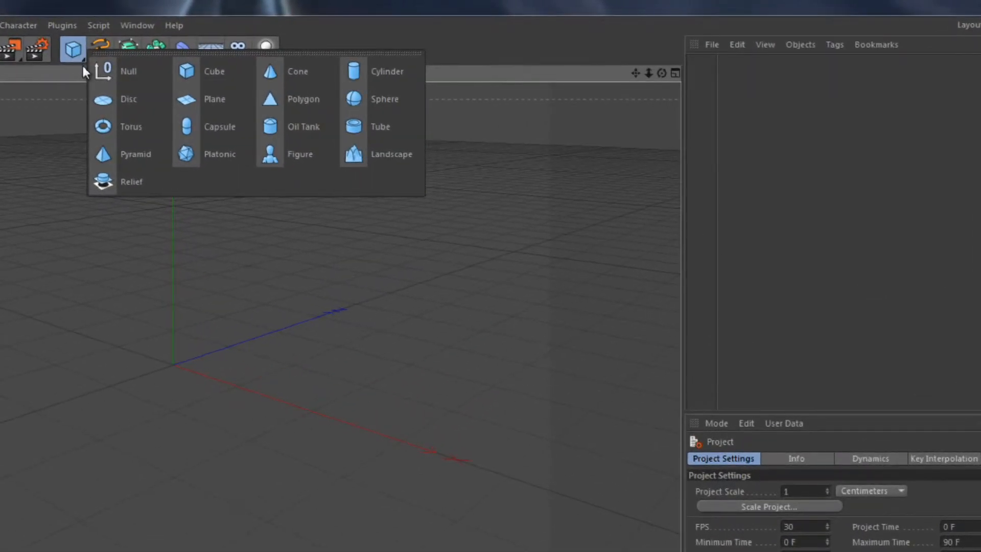
click(214, 70)
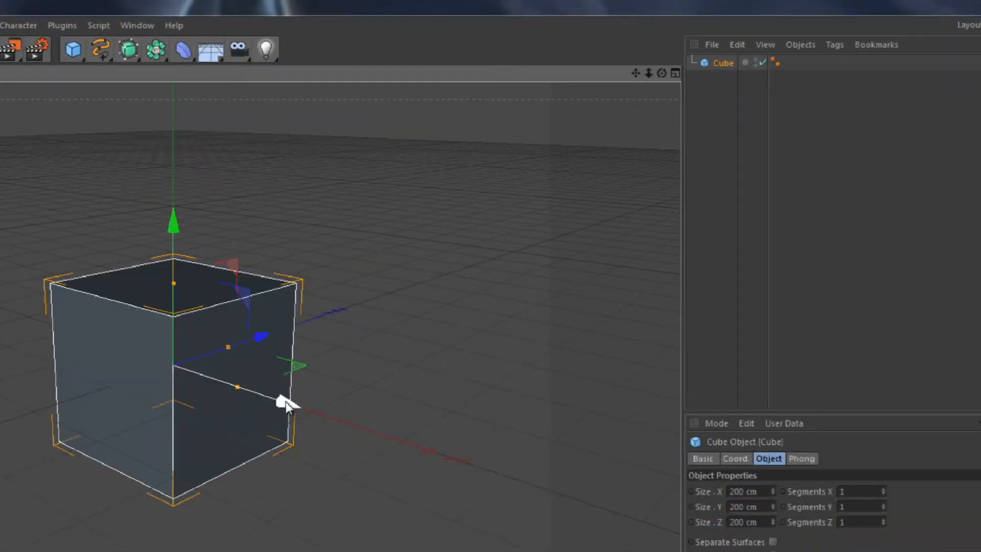
drag(287, 400, 266, 398)
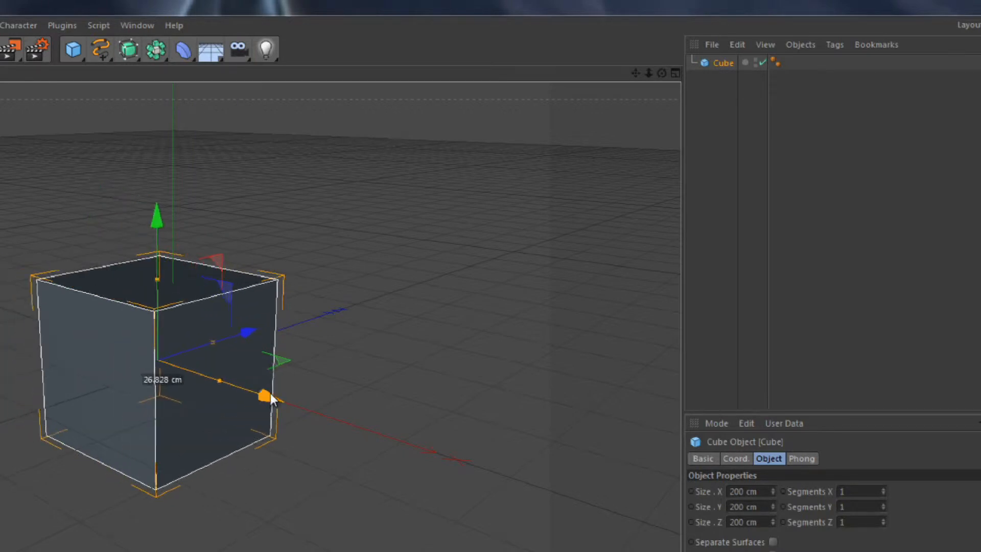
drag(261, 394, 265, 326)
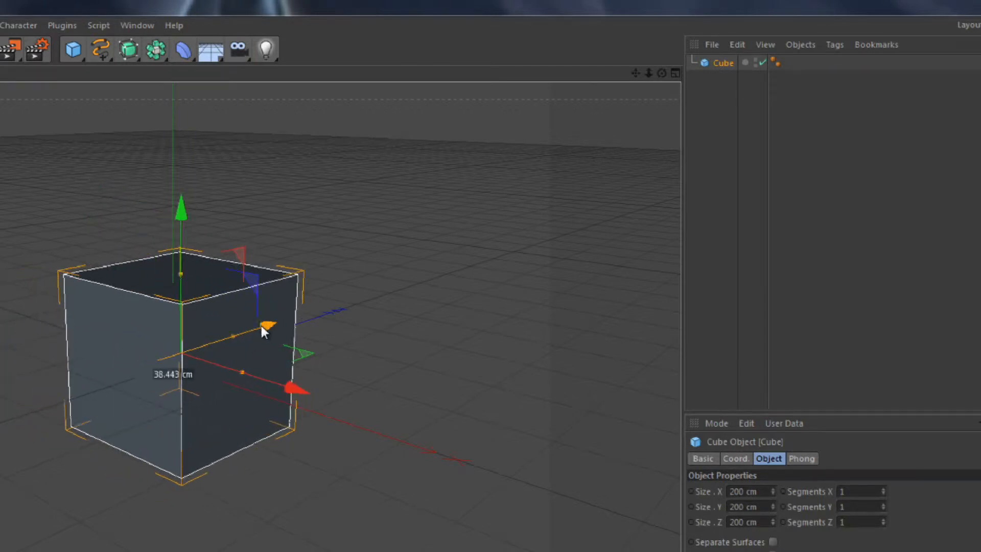
drag(263, 331, 225, 351)
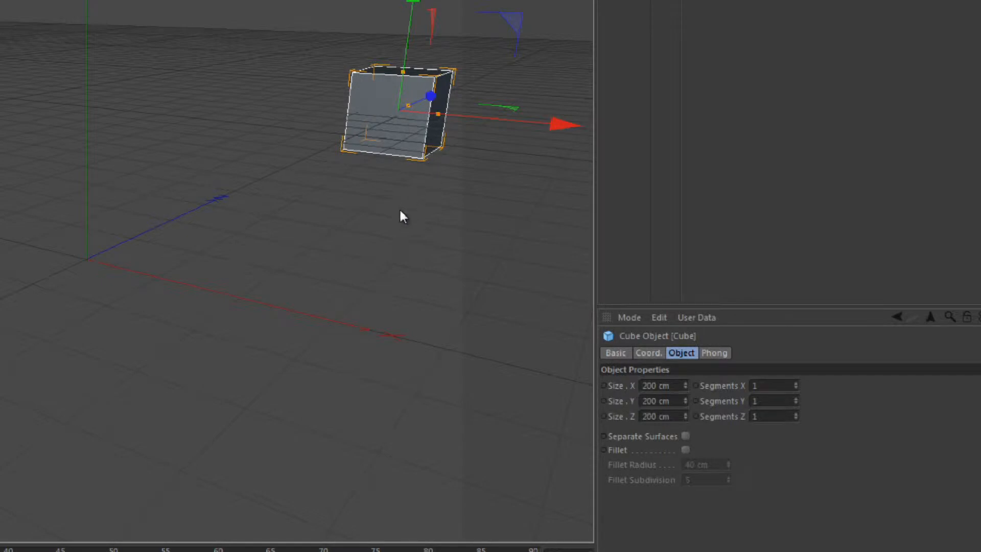
mouse_move(373, 114)
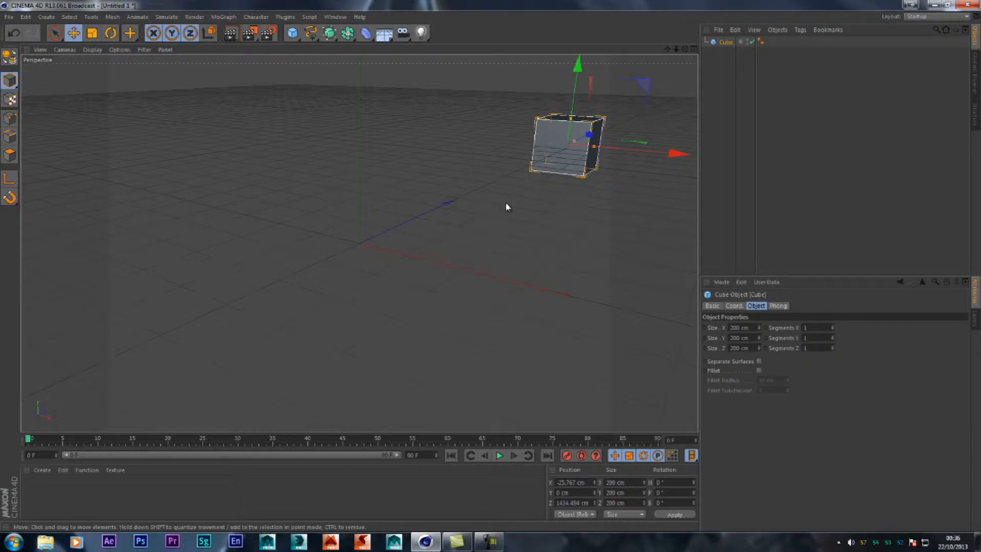
mouse_move(570, 122)
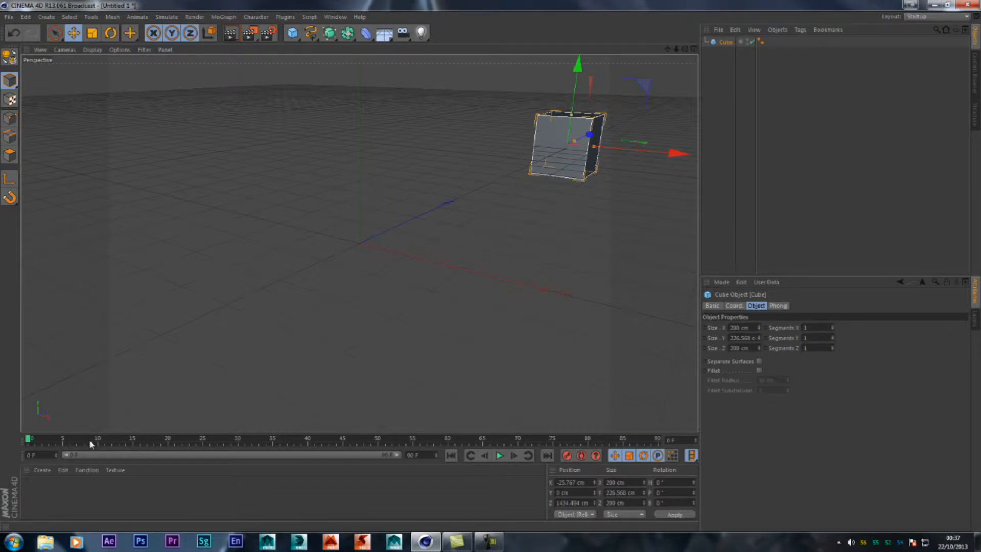
mouse_move(299, 446)
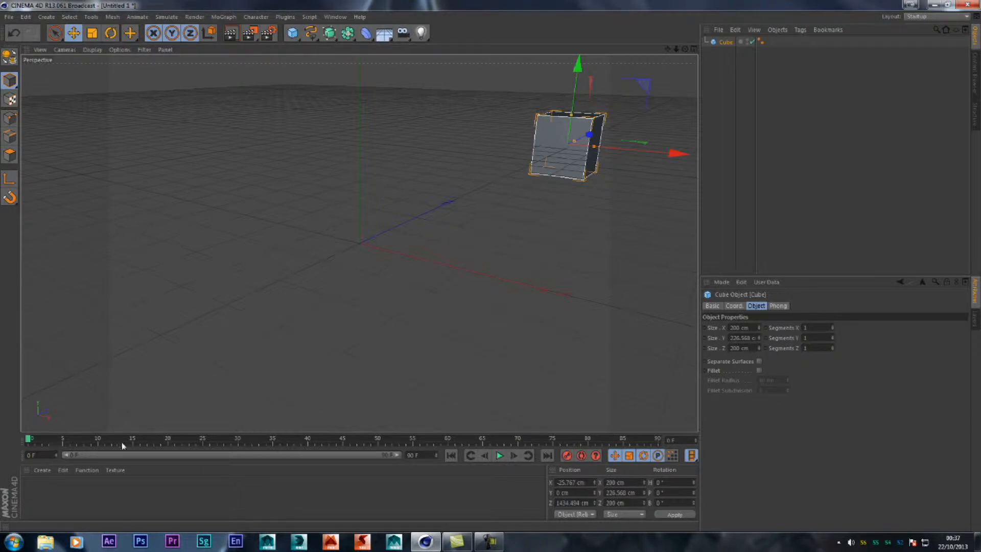
mouse_move(321, 445)
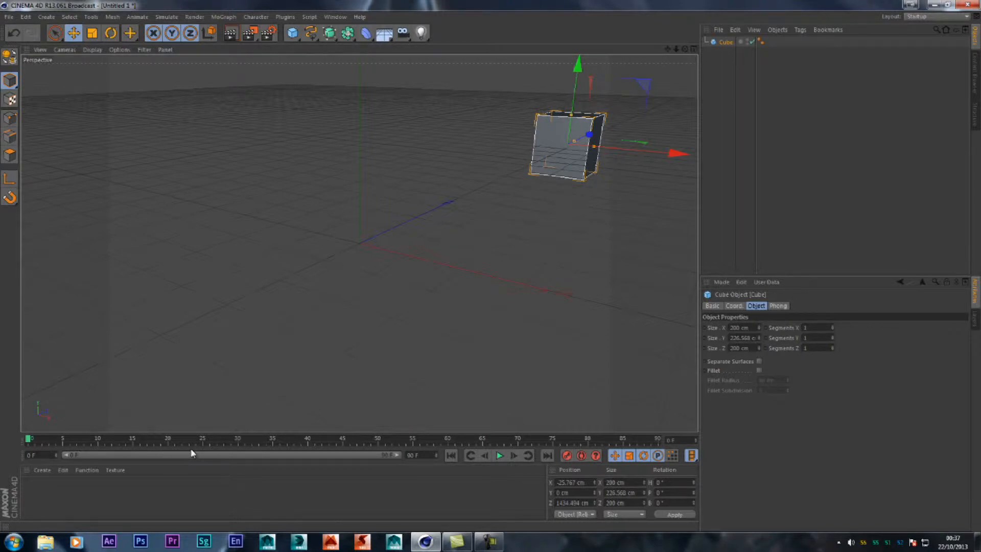
mouse_move(267, 445)
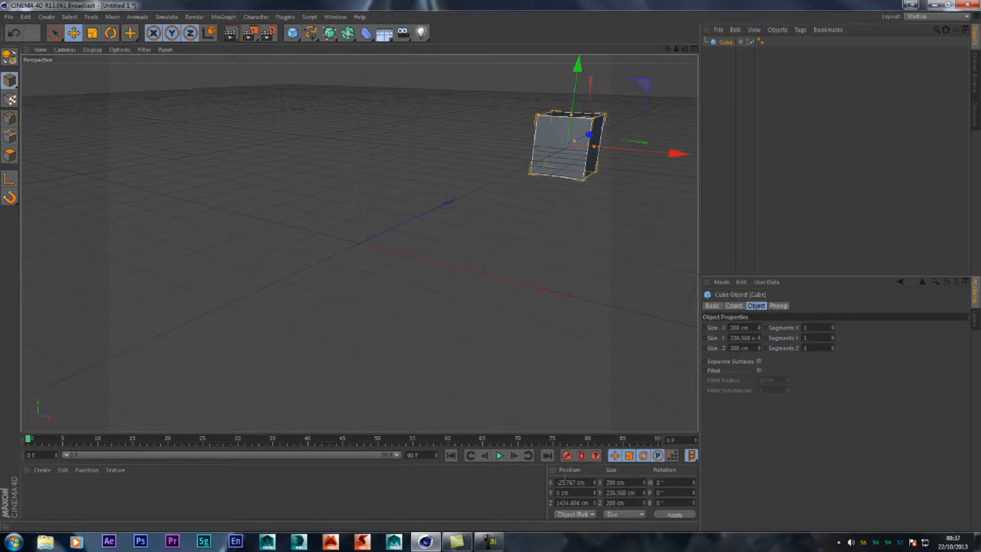
mouse_move(580, 444)
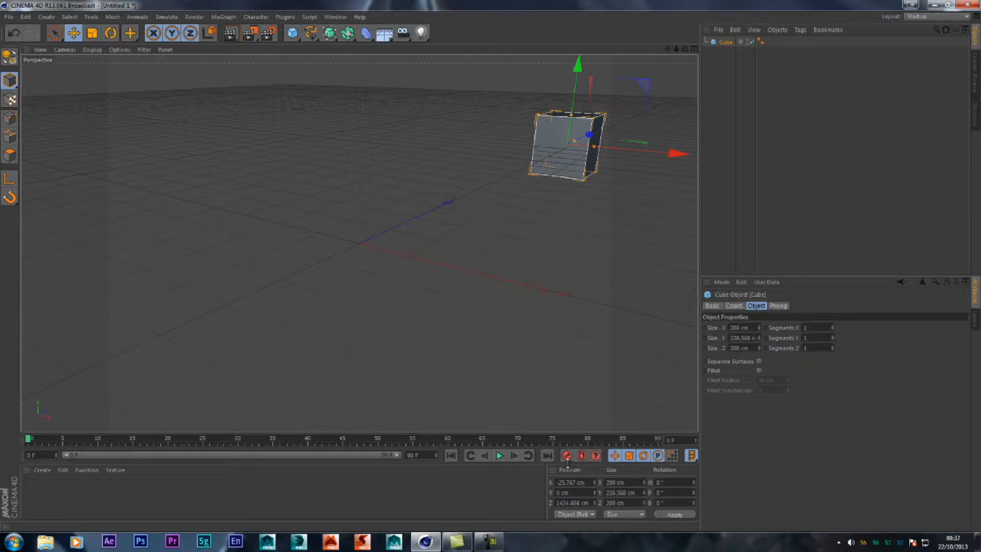
mouse_move(566, 454)
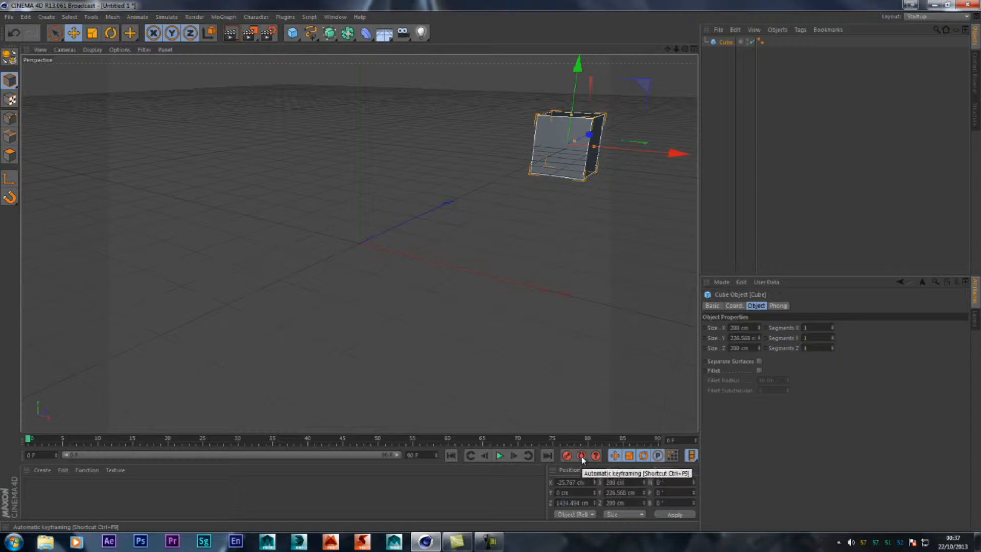
mouse_move(105, 450)
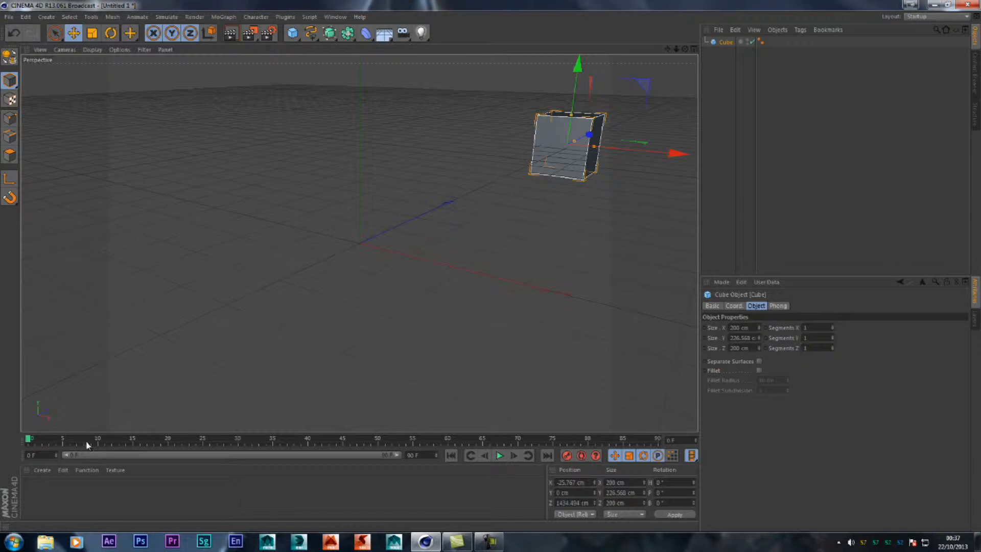
mouse_move(572, 144)
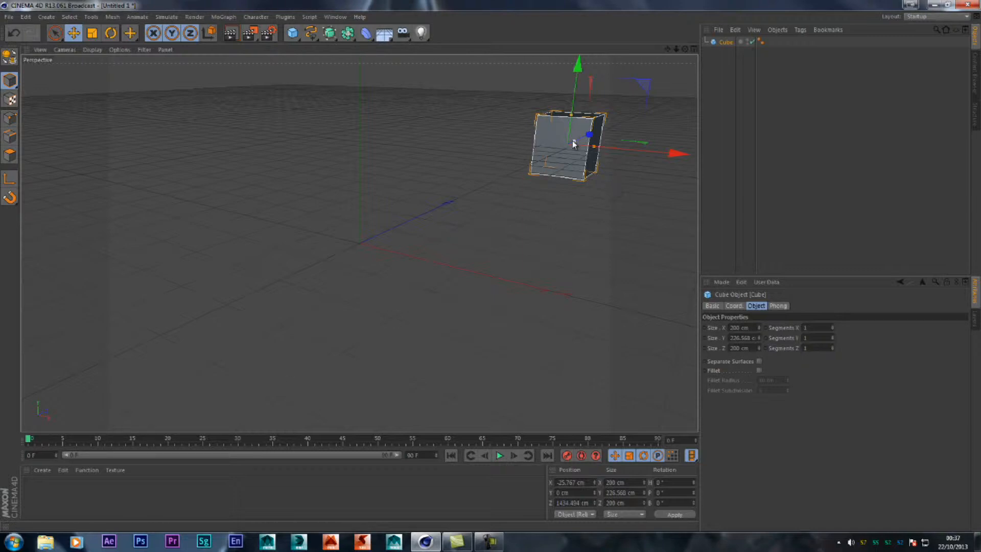
mouse_move(206, 444)
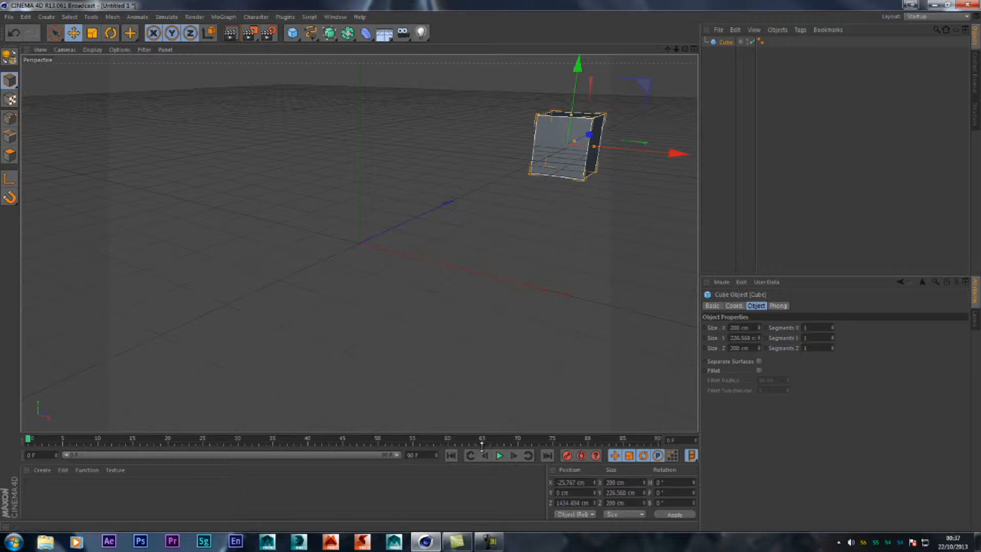
mouse_move(535, 476)
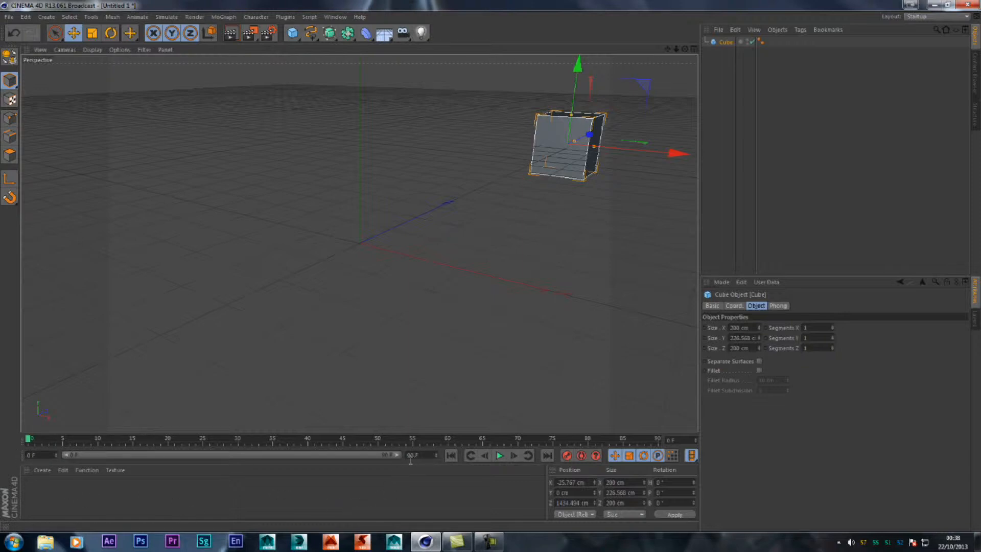
mouse_move(410, 463)
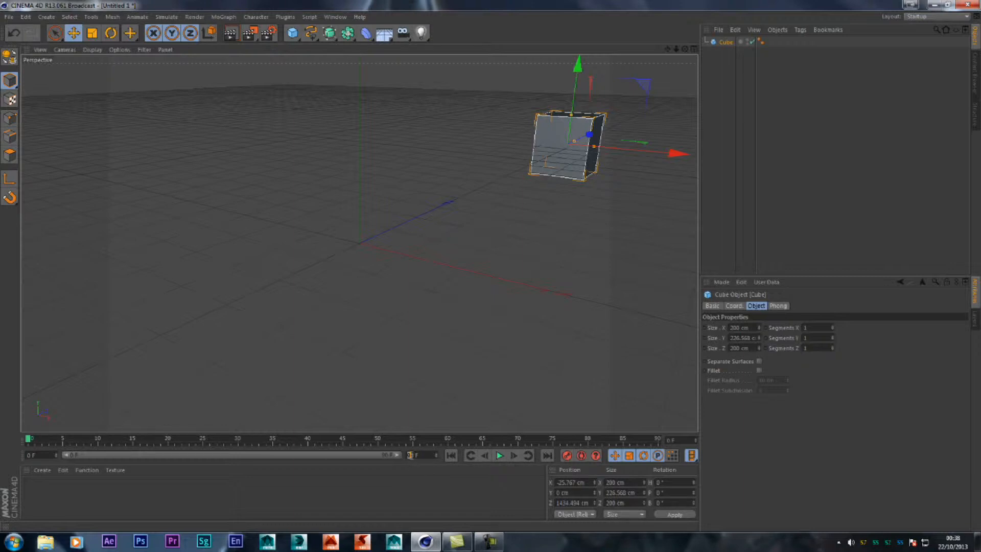
Set the current frame to 10 on the timeline.
click(413, 455)
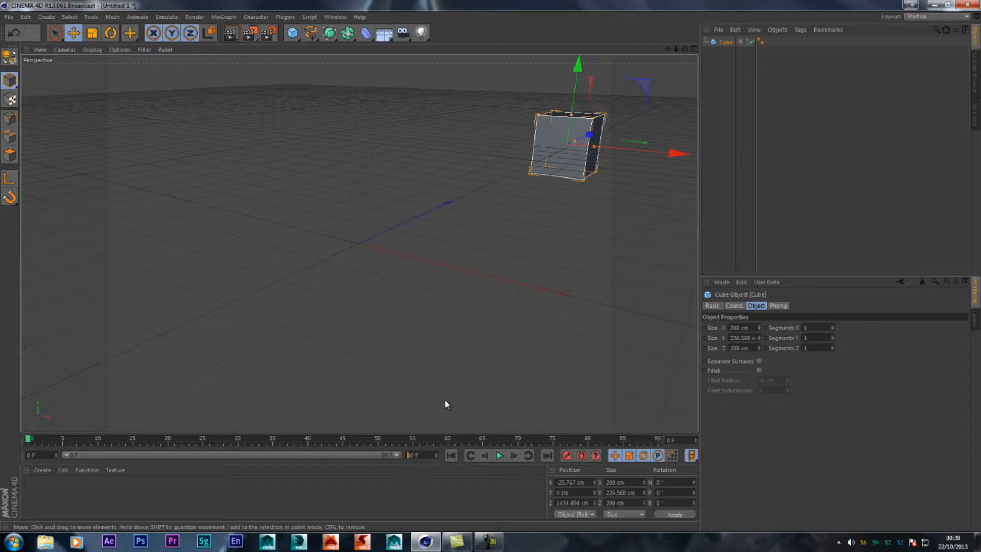
mouse_move(452, 404)
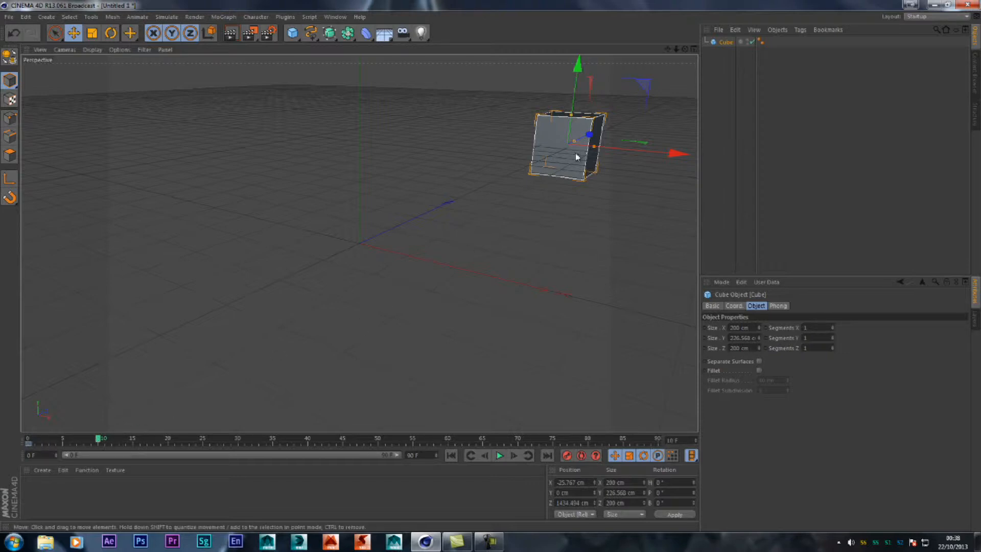
Move the cube forward near the origin and record a position key at frame 10.
drag(576, 147, 385, 216)
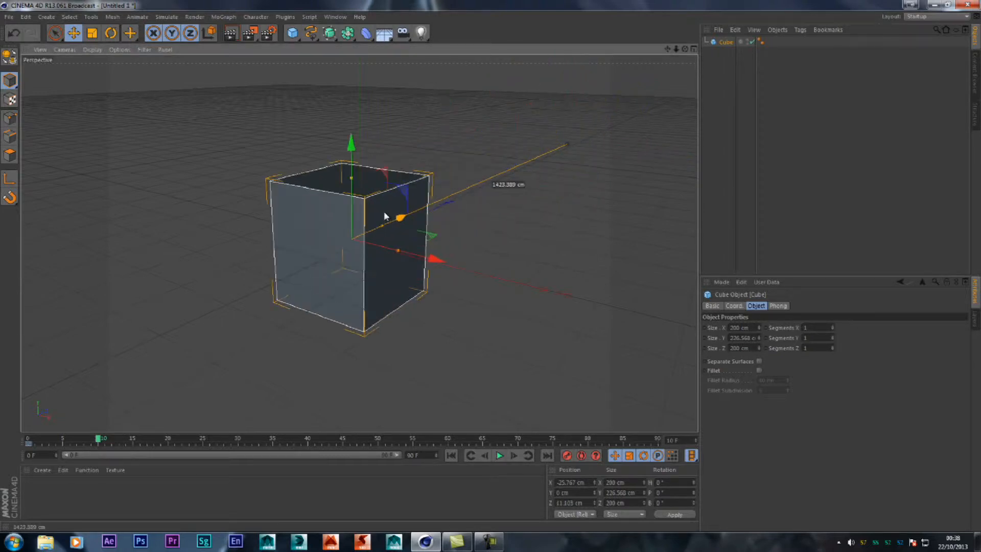
drag(385, 216, 306, 284)
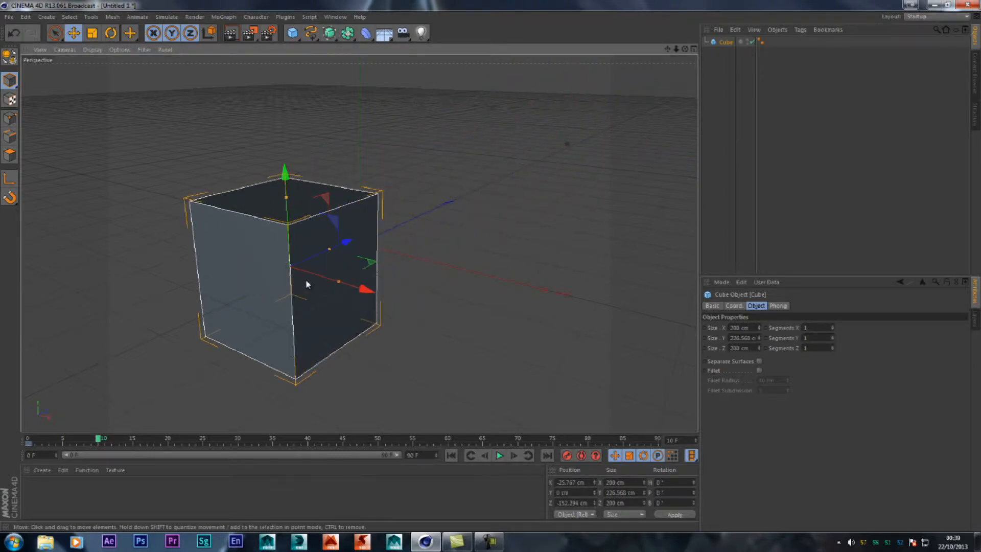
mouse_move(489, 471)
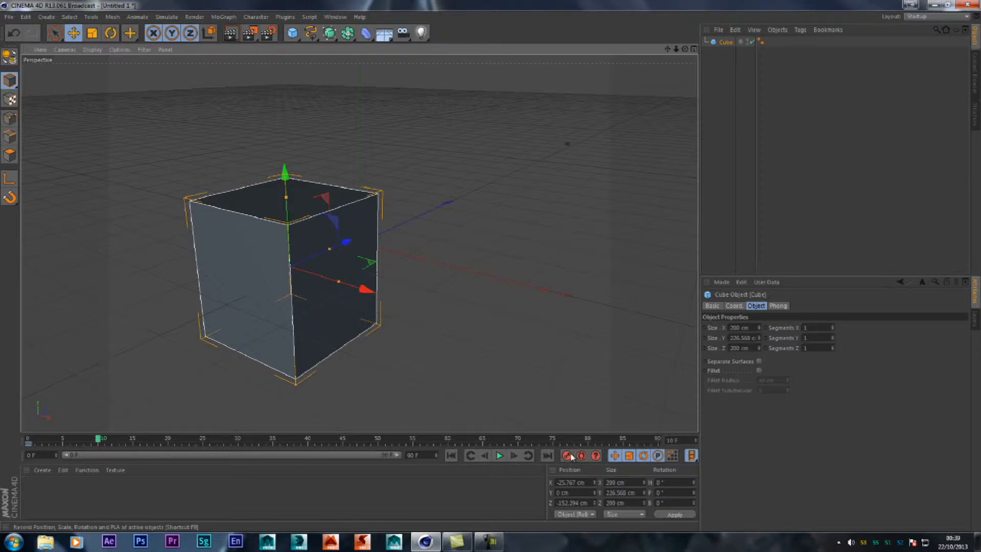
click(568, 455)
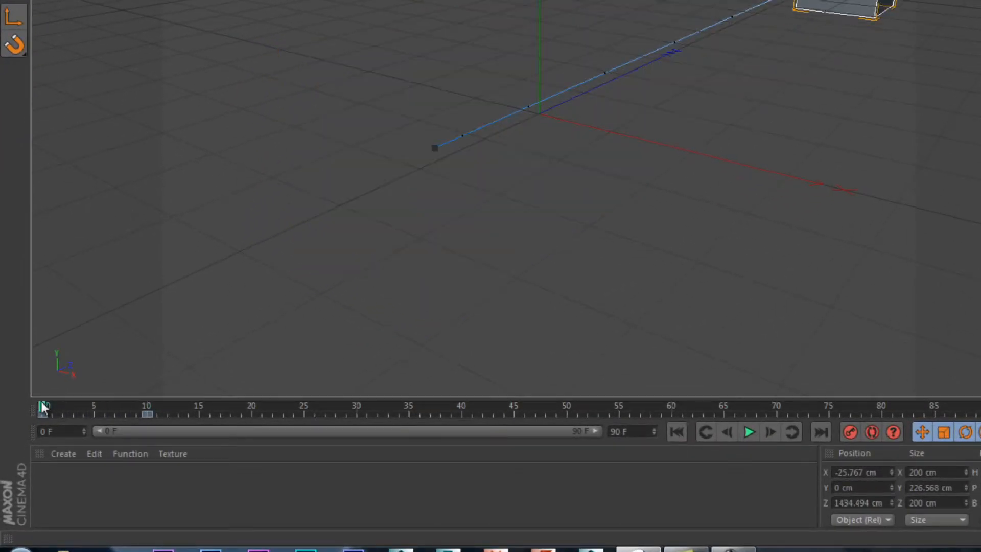
click(749, 432)
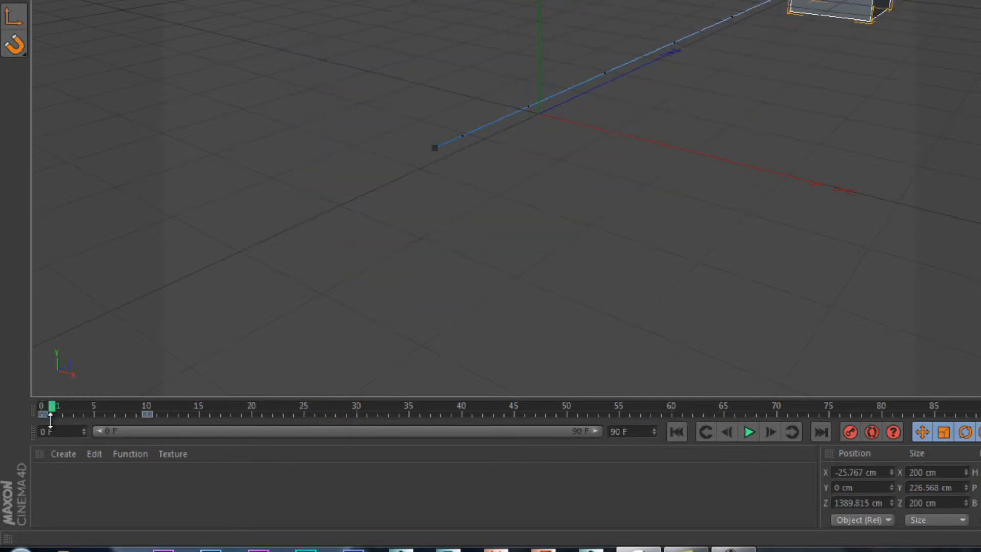
drag(50, 407, 106, 407)
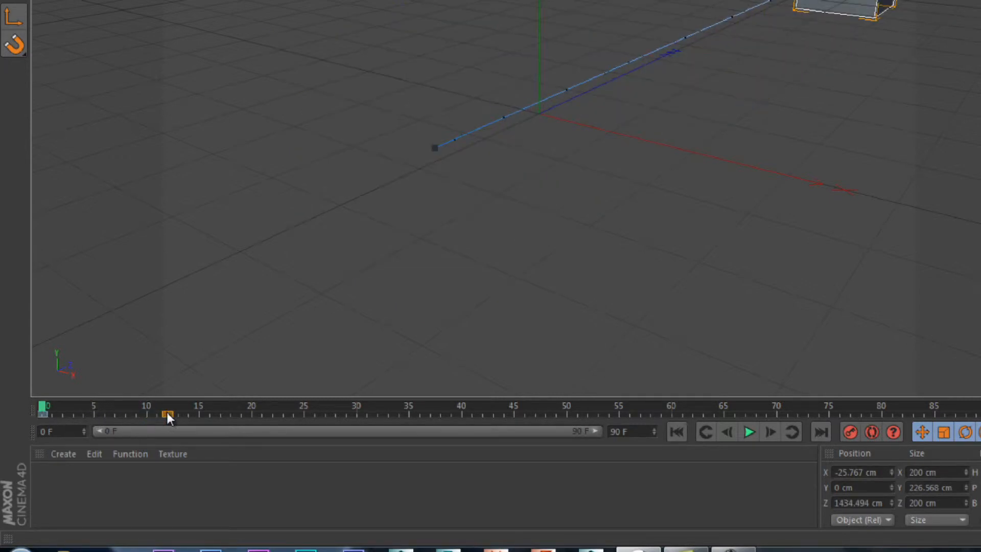
drag(167, 414, 410, 415)
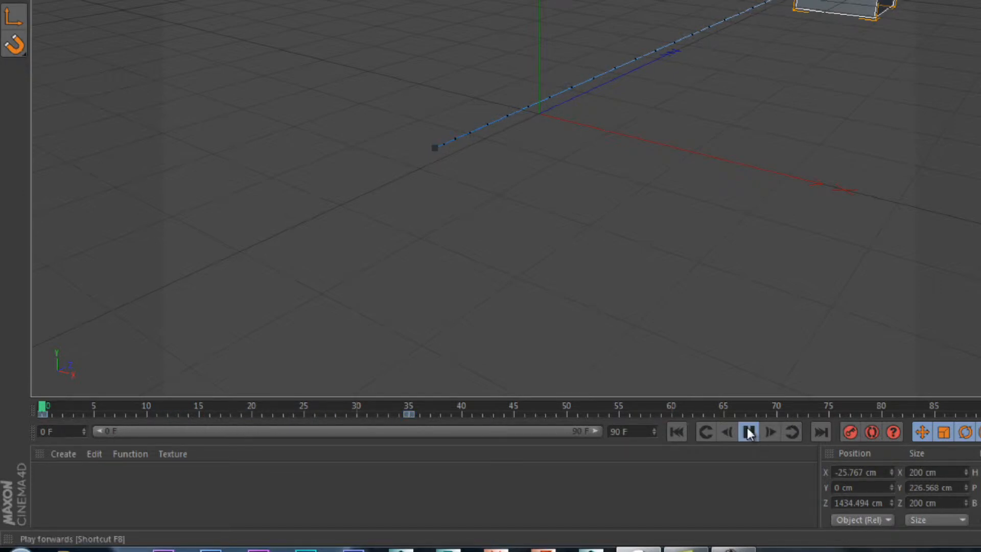
click(749, 431)
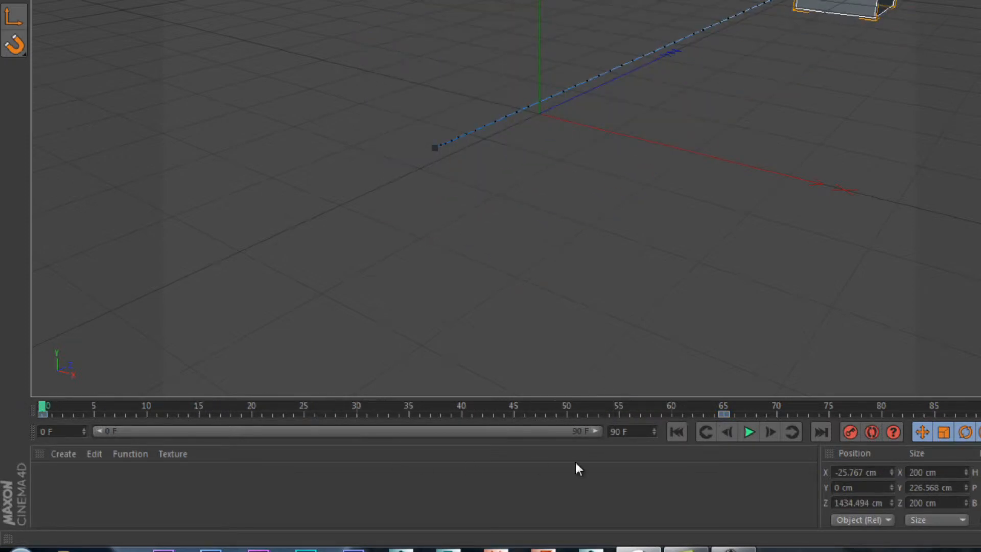
click(749, 431)
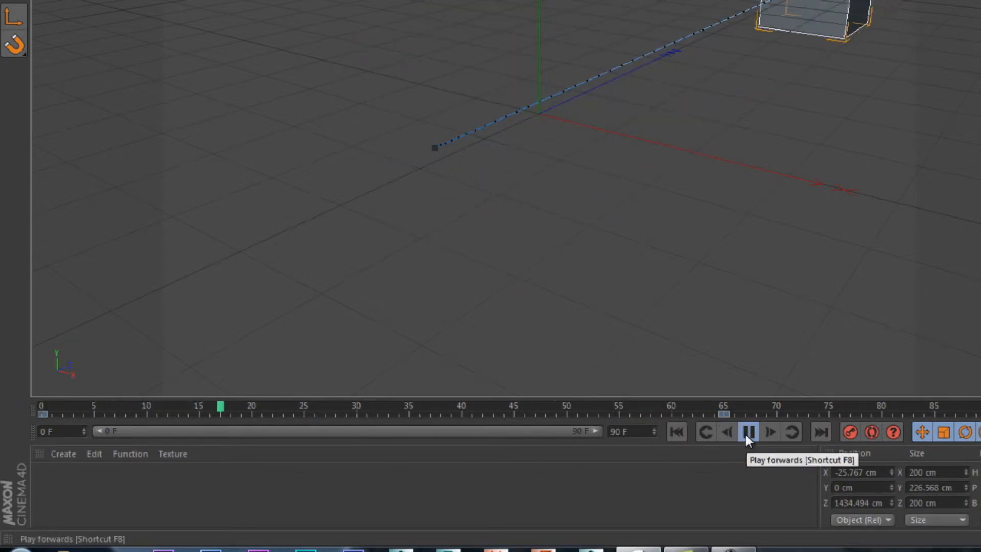
click(749, 431)
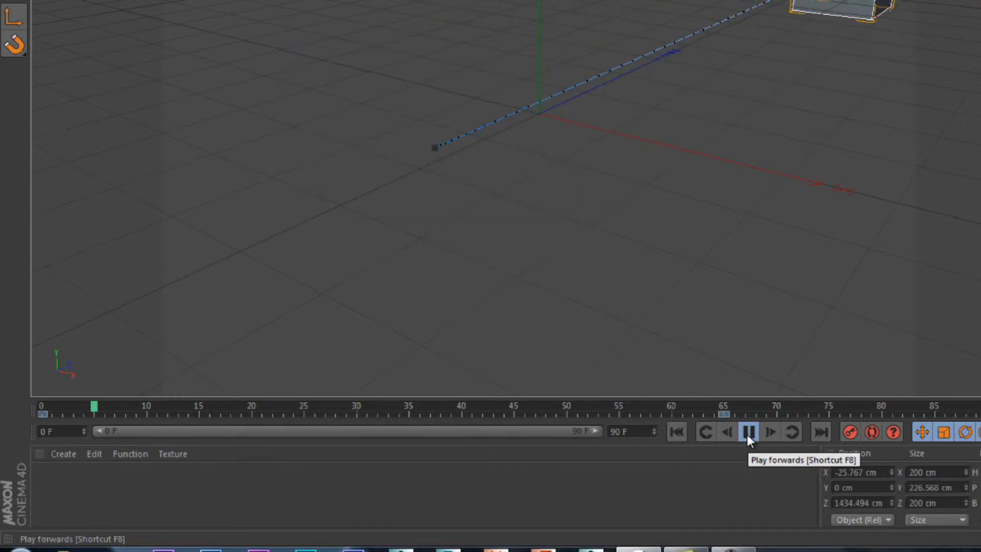
click(749, 432)
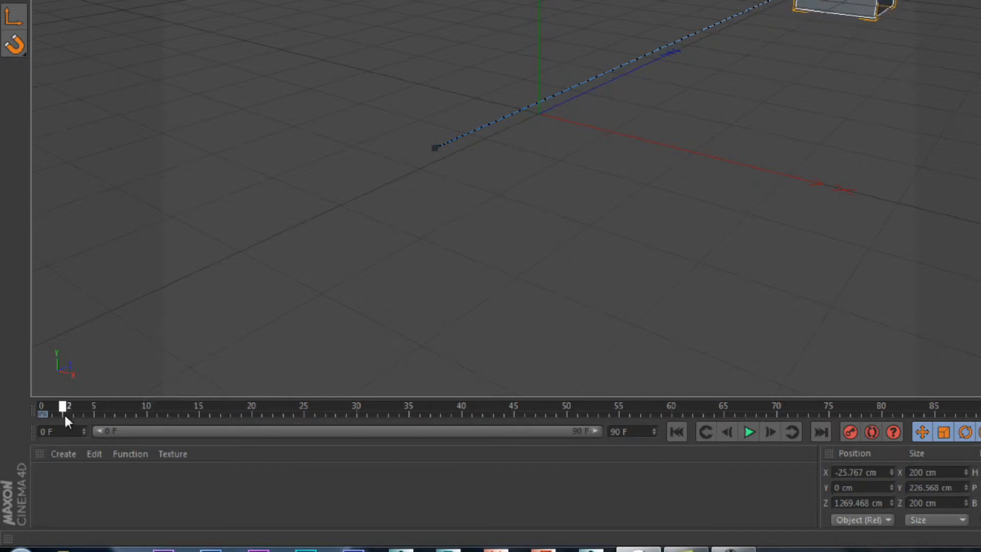
click(747, 432)
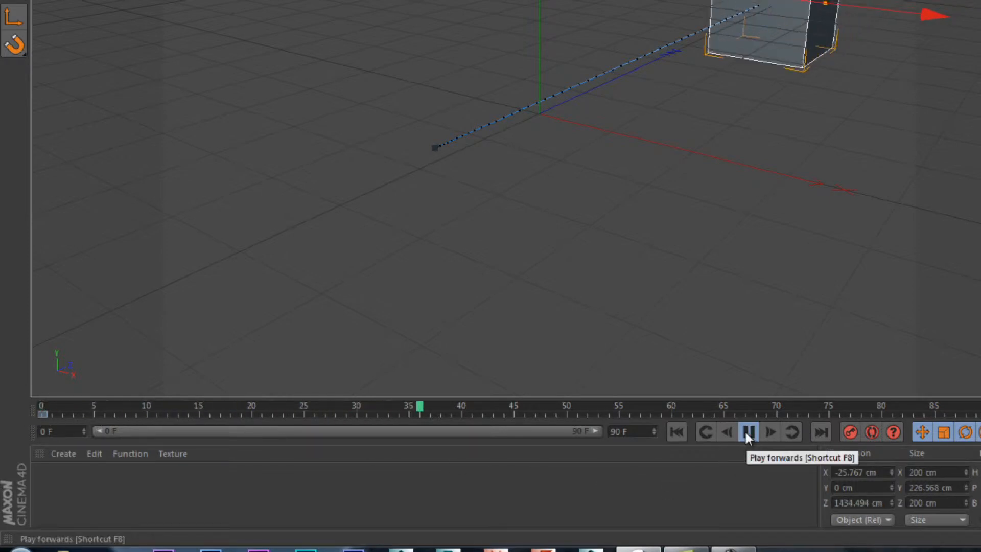
click(748, 432)
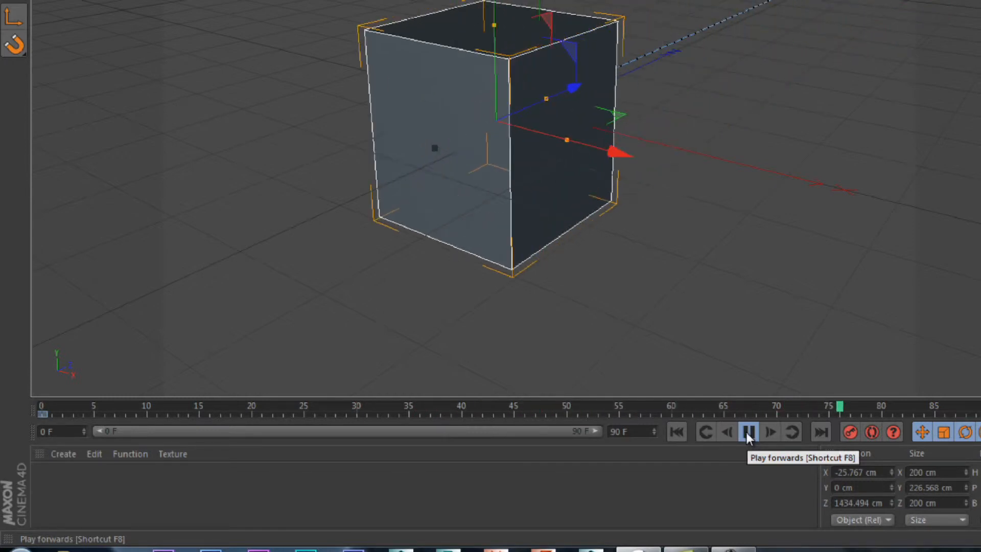
click(748, 432)
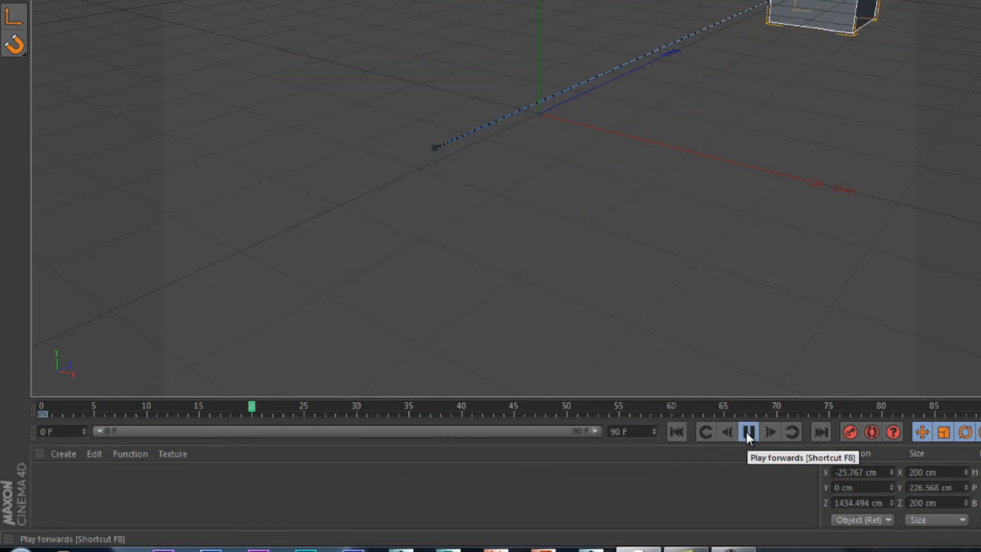
click(748, 431)
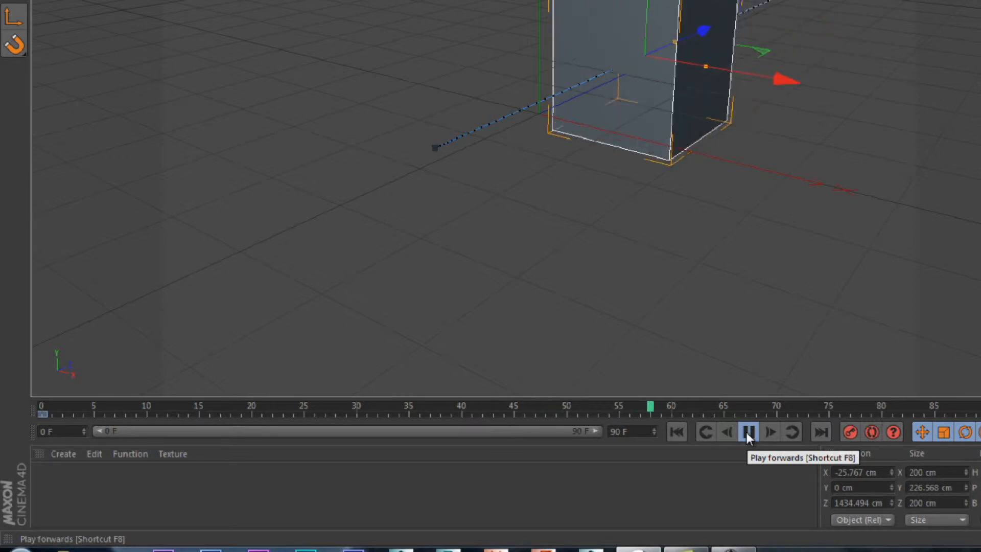
click(747, 432)
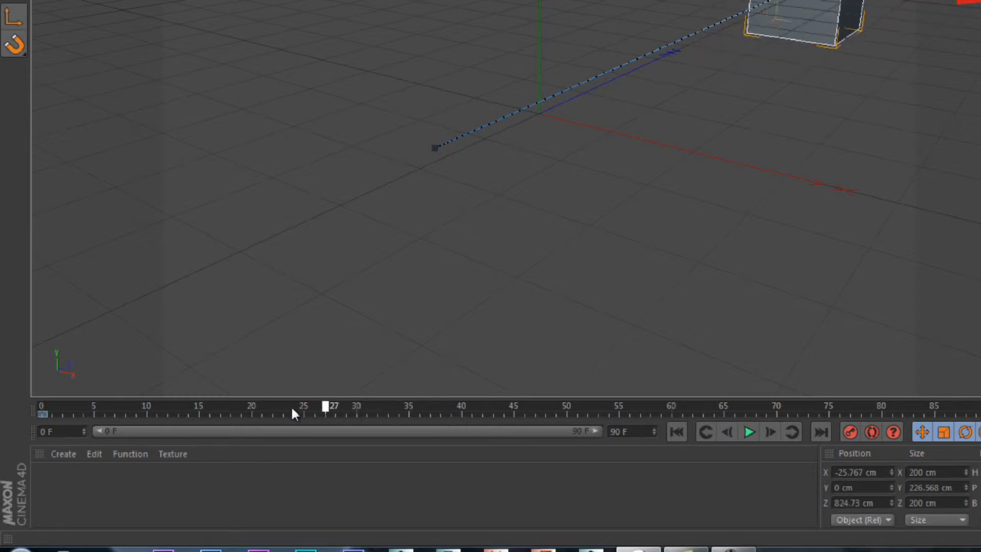
drag(332, 405, 288, 405)
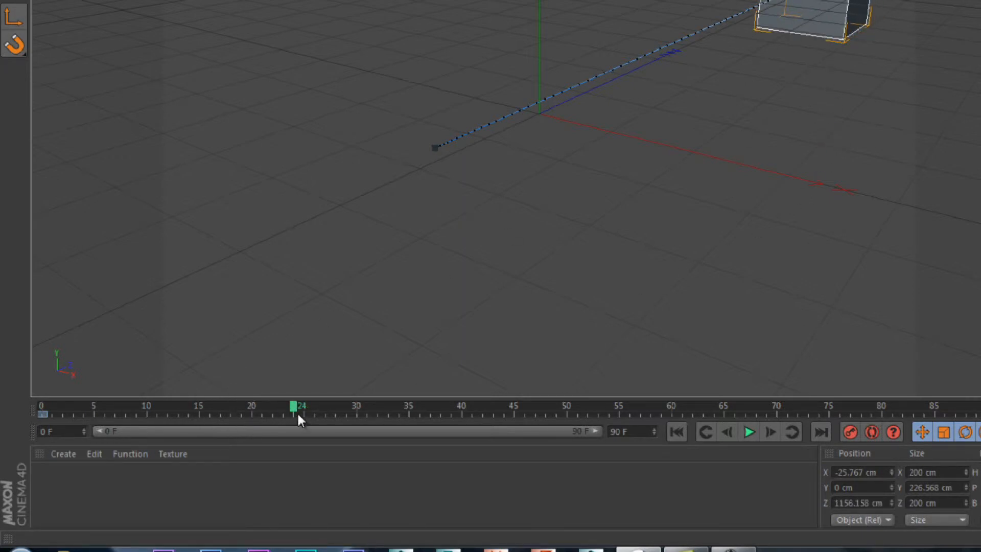
mouse_move(412, 420)
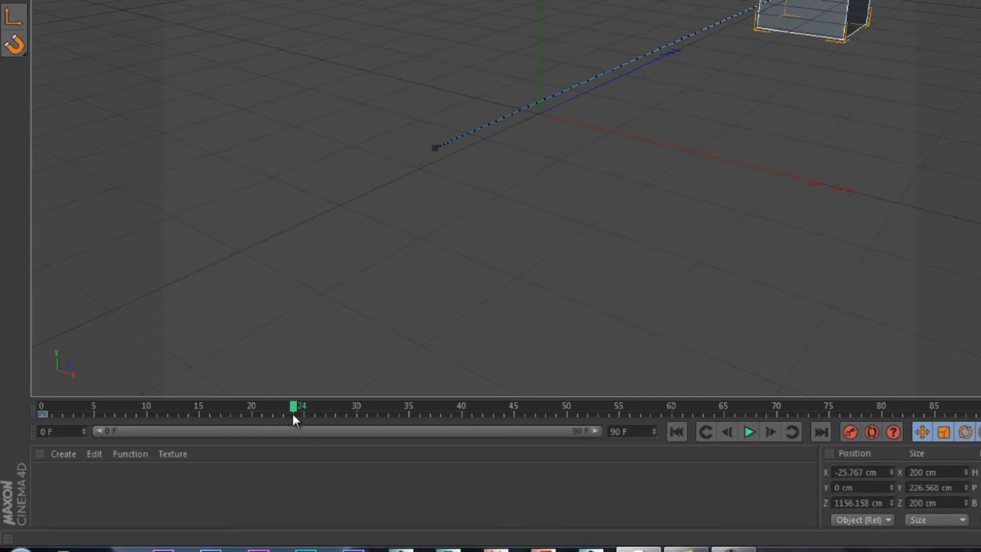
mouse_move(463, 421)
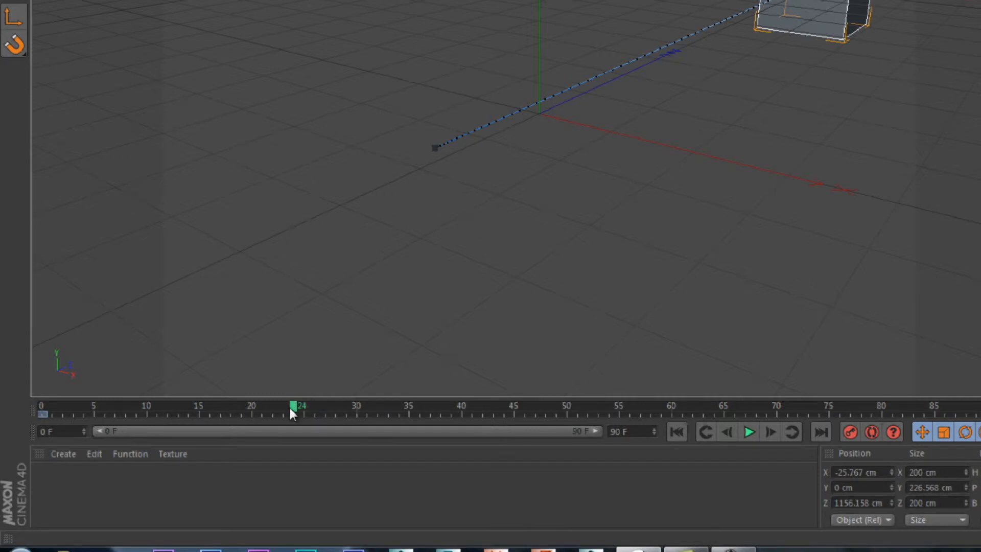
drag(294, 405, 360, 405)
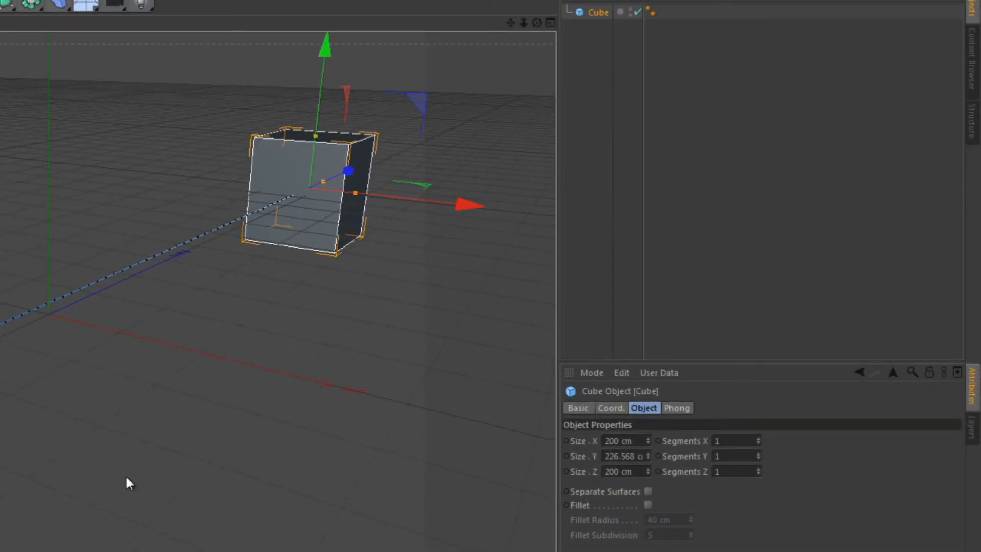
Raise the cube high so the path arches, then play back the animation.
drag(324, 45, 325, 50)
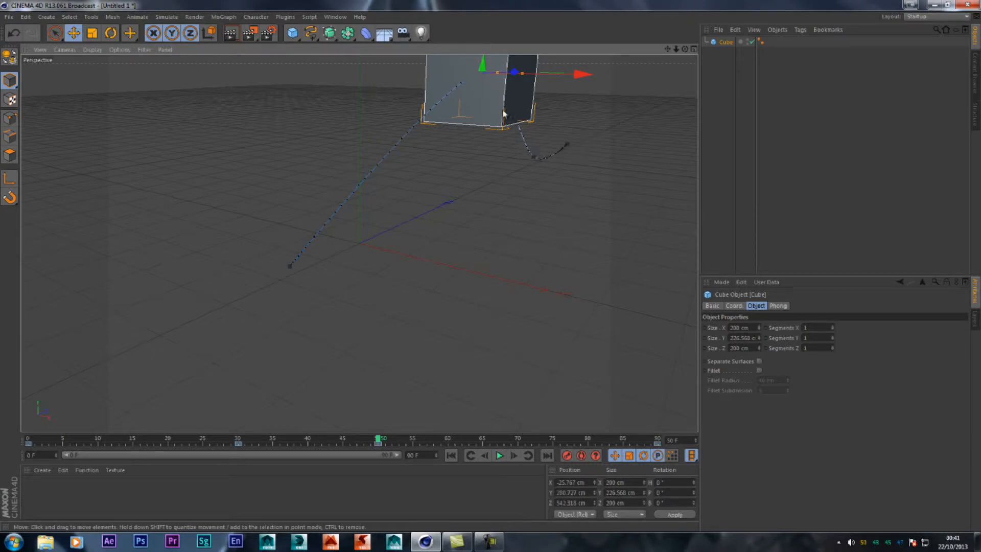
mouse_move(367, 406)
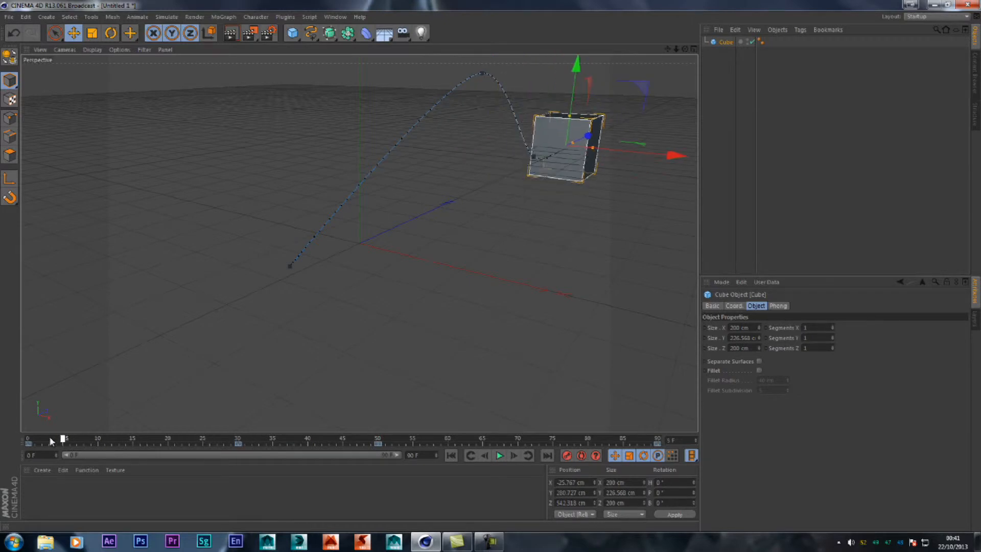
click(499, 455)
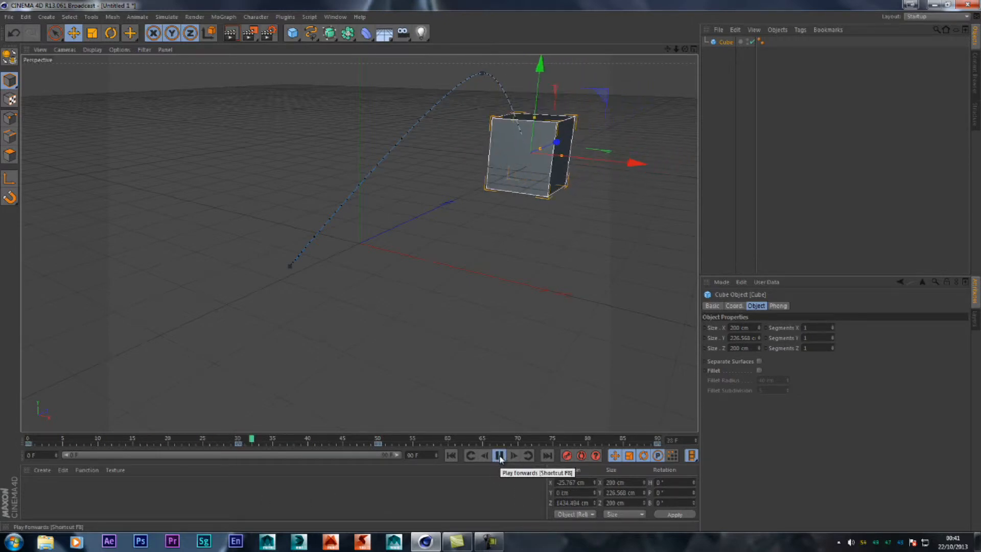
click(499, 455)
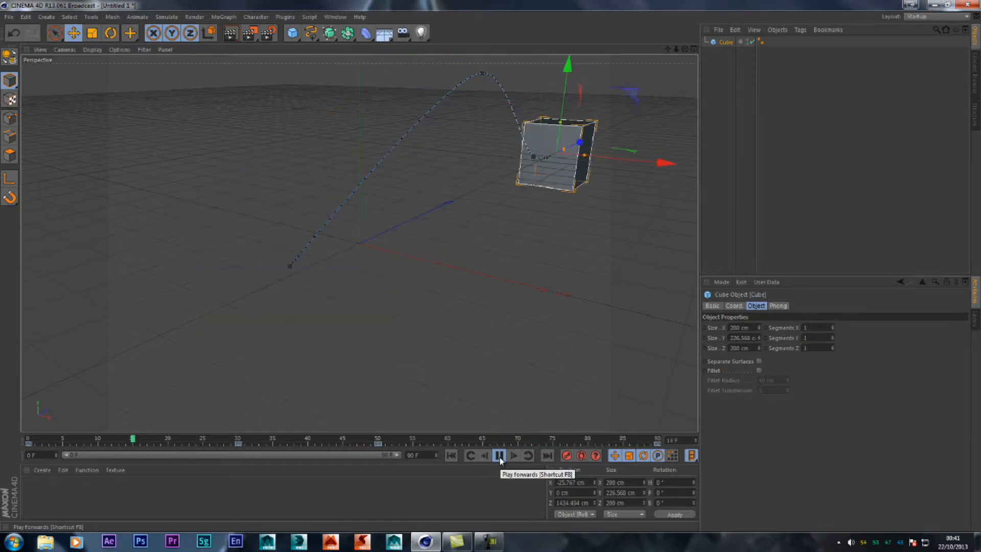
click(500, 455)
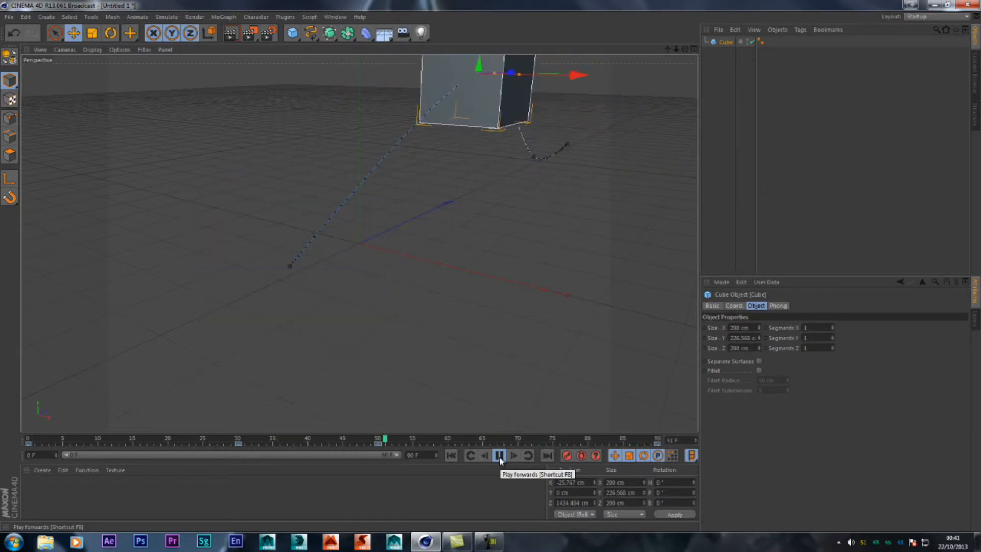
click(499, 455)
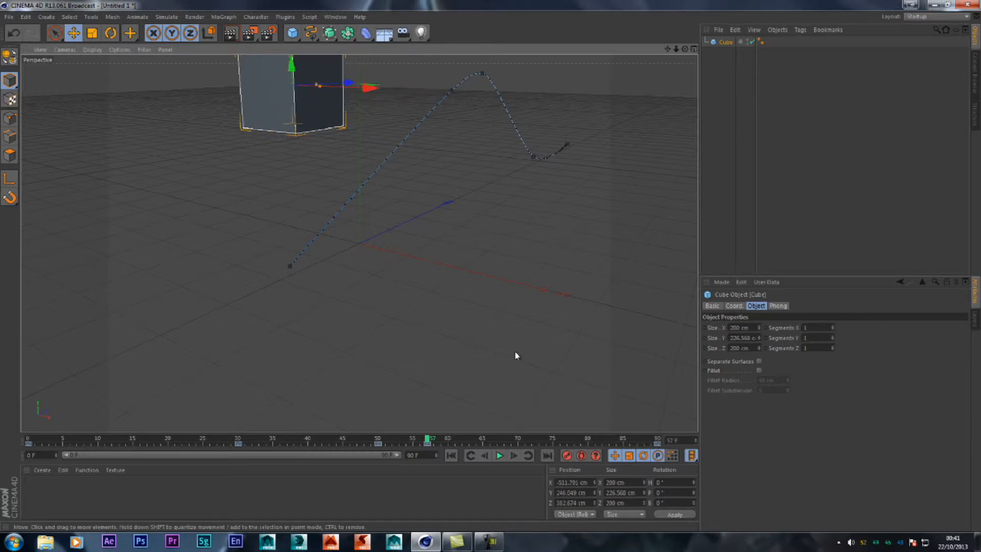
Drag the cube sideways at a mid frame to swing the path wide.
drag(360, 85, 391, 87)
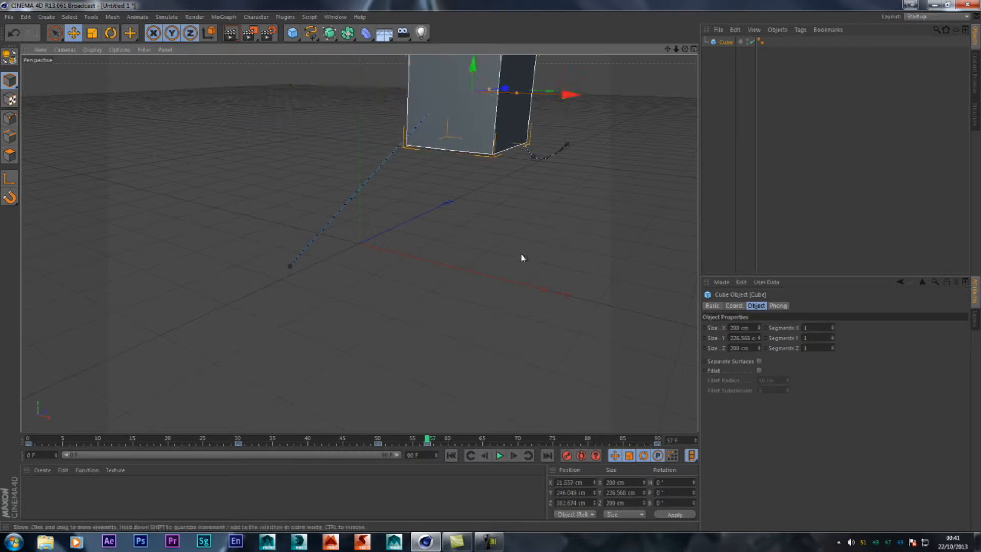
drag(430, 438, 497, 438)
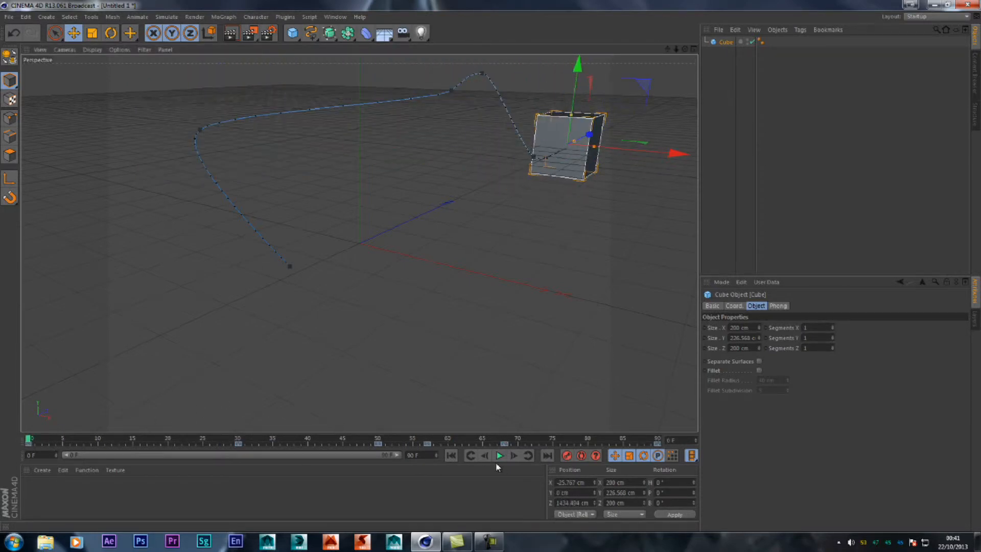
click(499, 455)
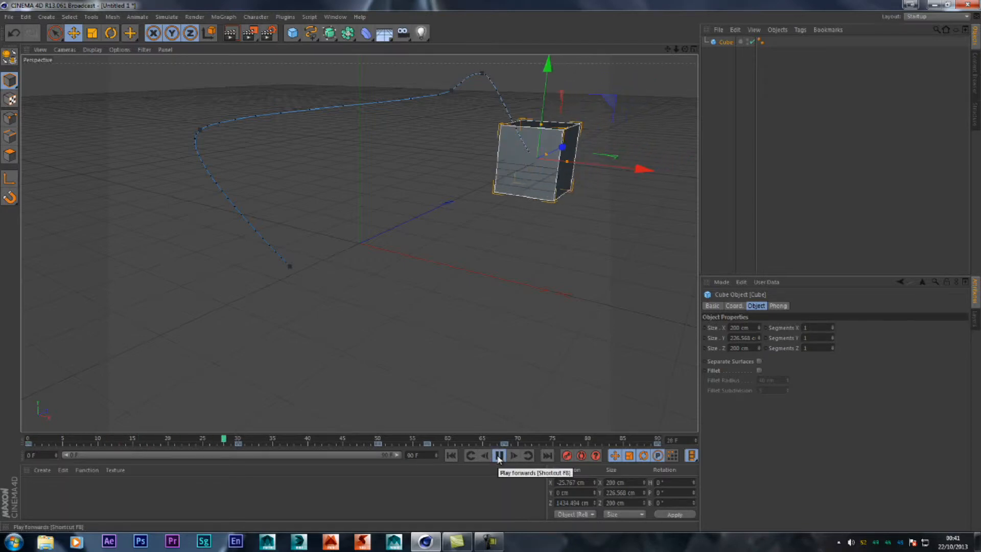
click(499, 455)
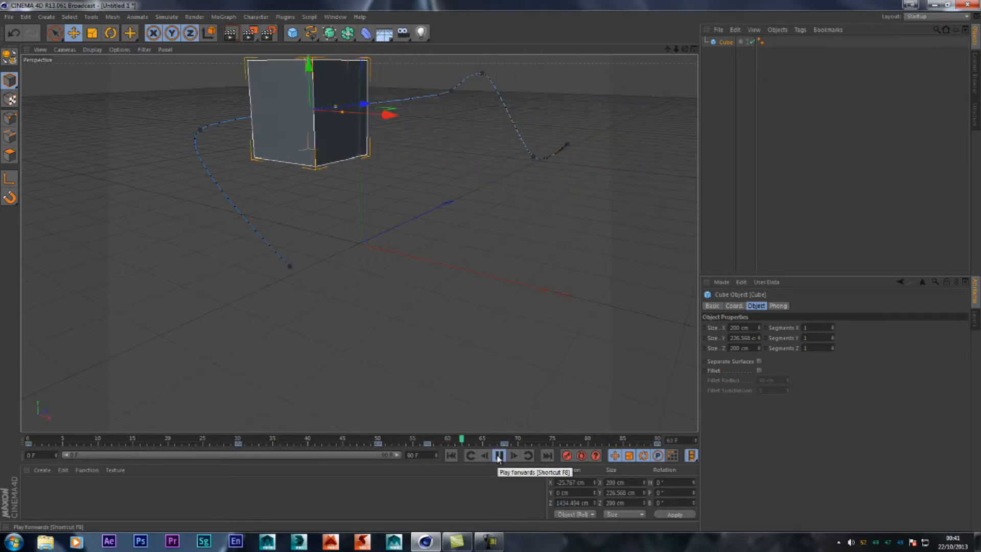
click(499, 455)
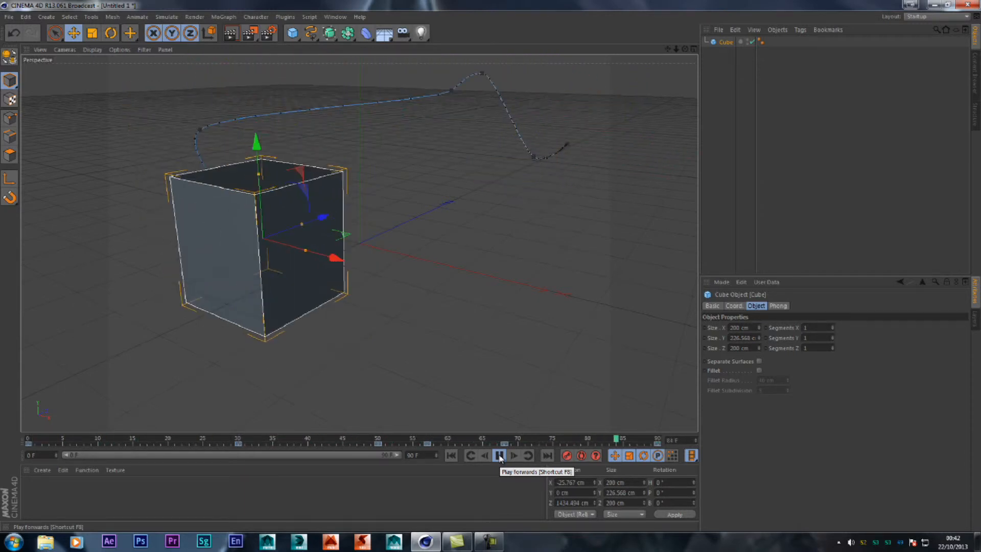
click(499, 455)
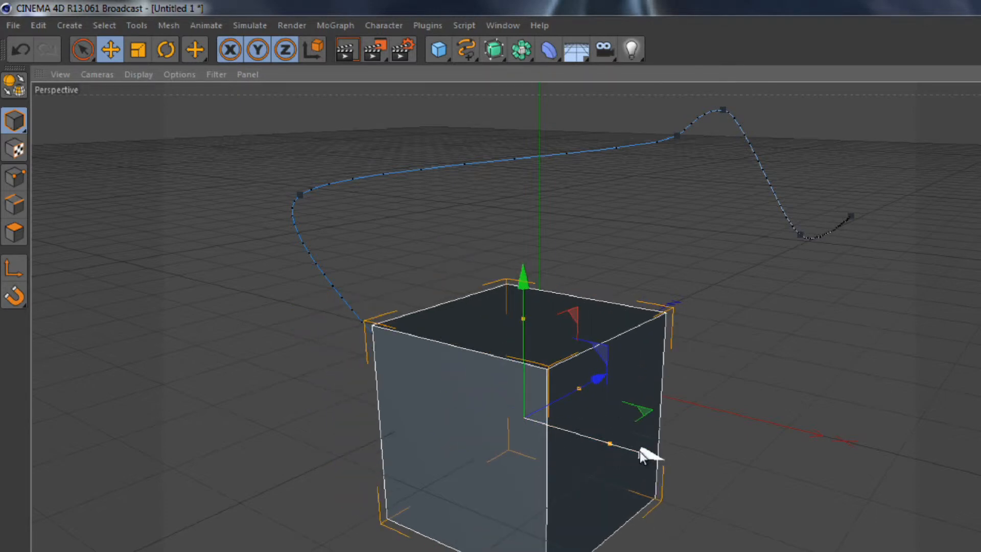
drag(644, 455, 527, 366)
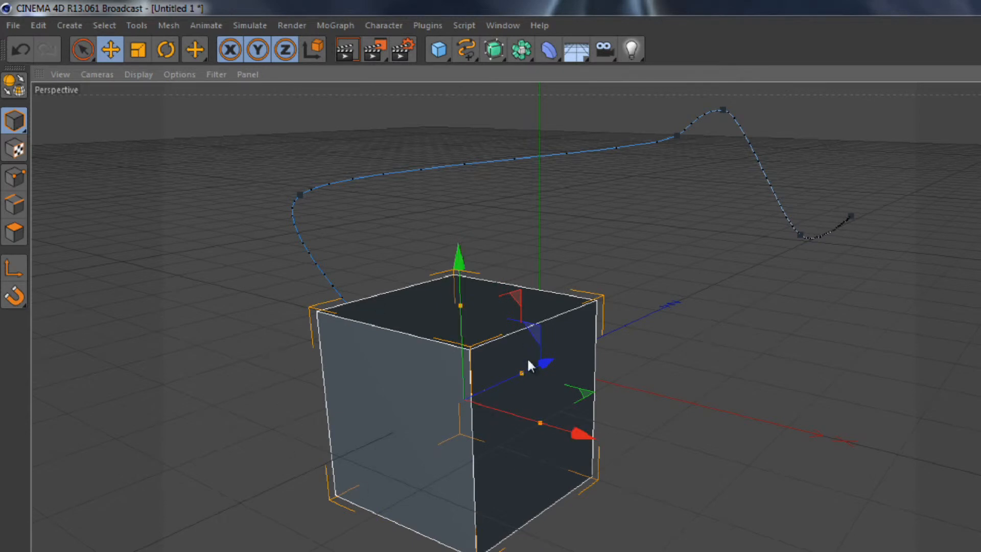
mouse_move(111, 175)
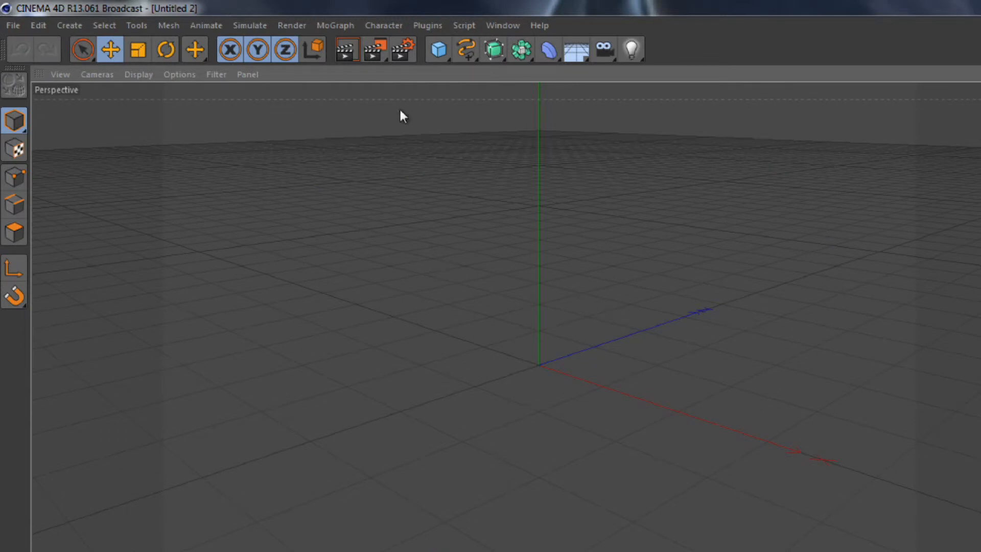
mouse_move(612, 498)
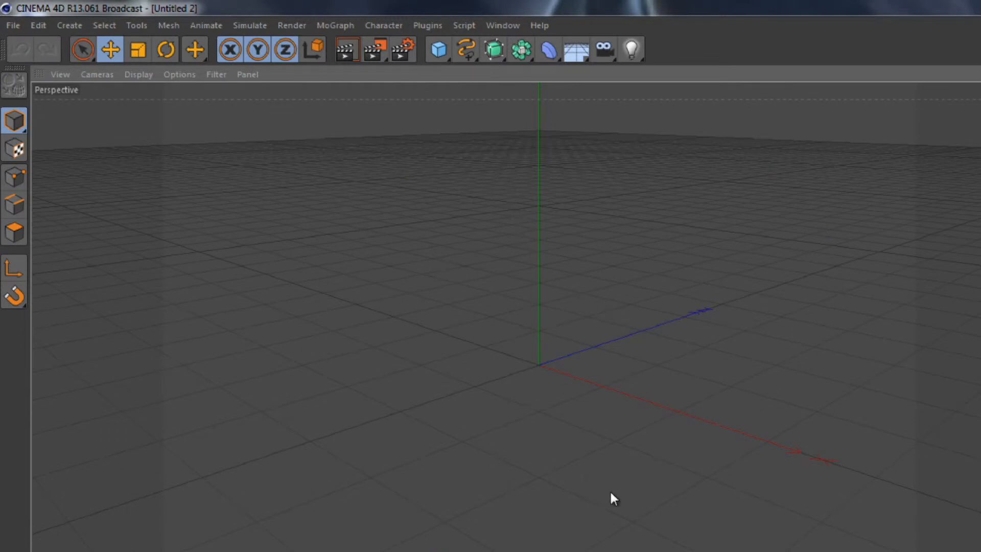
mouse_move(625, 506)
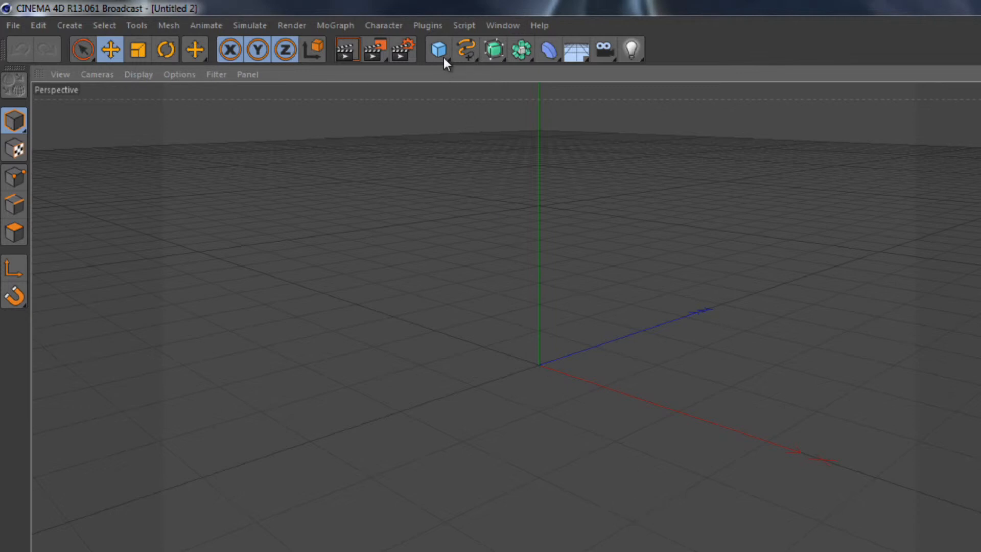
mouse_move(437, 50)
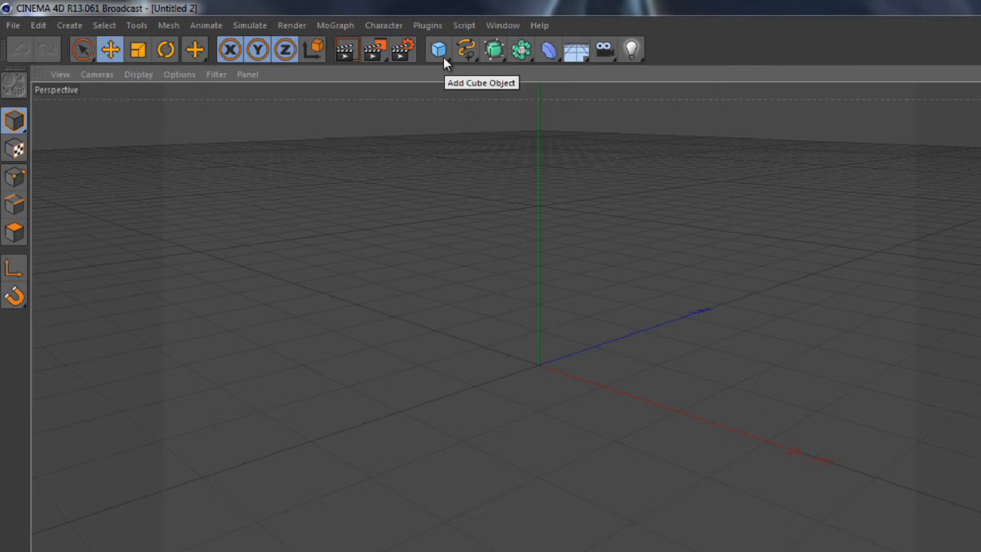
mouse_move(697, 108)
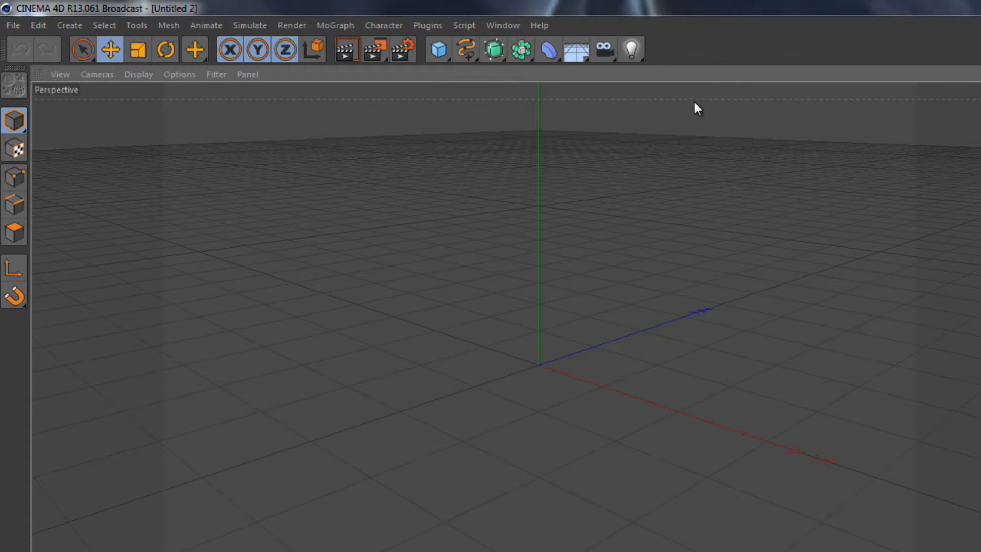
mouse_move(605, 297)
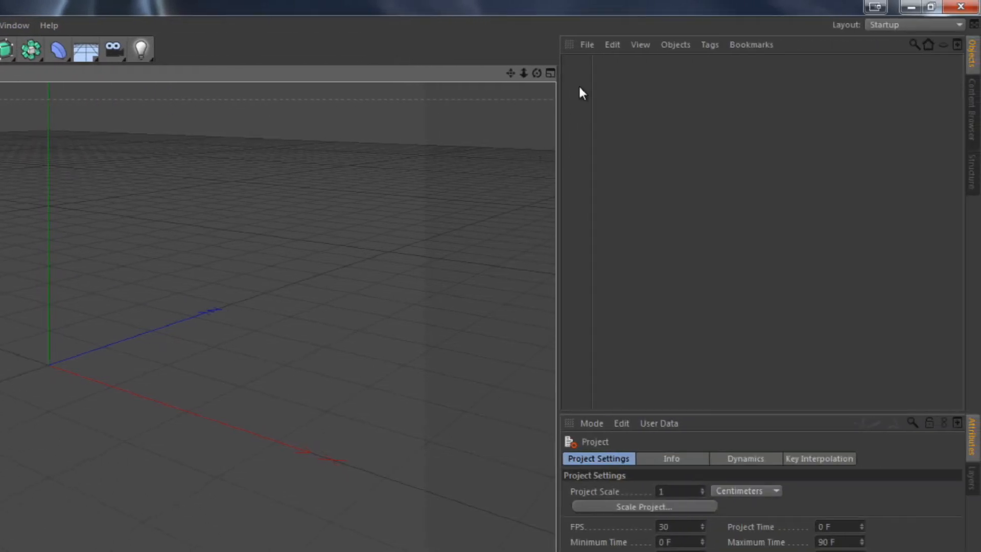
Load the Fred character via Load Object Preset > Broadcast > Presets > 3D Objects.
click(586, 45)
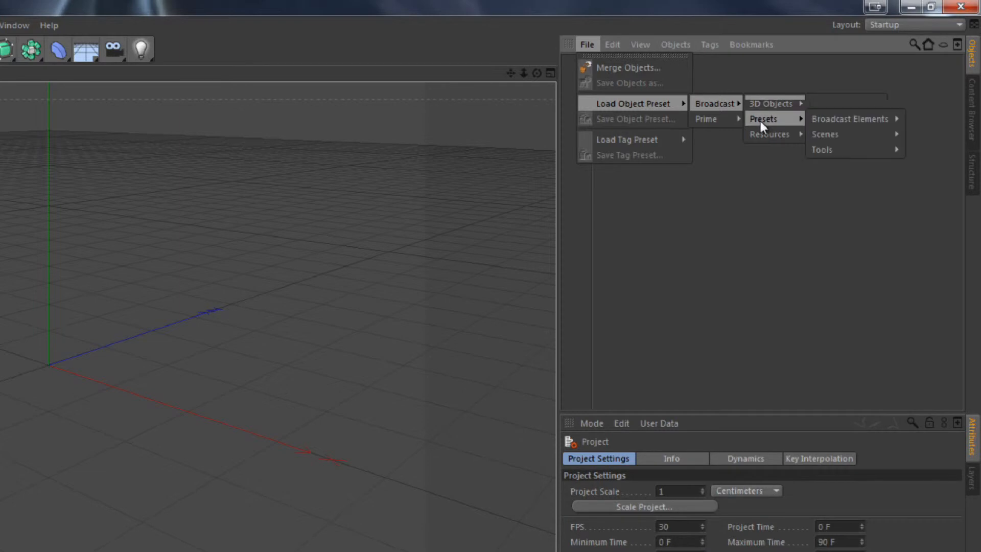
click(849, 118)
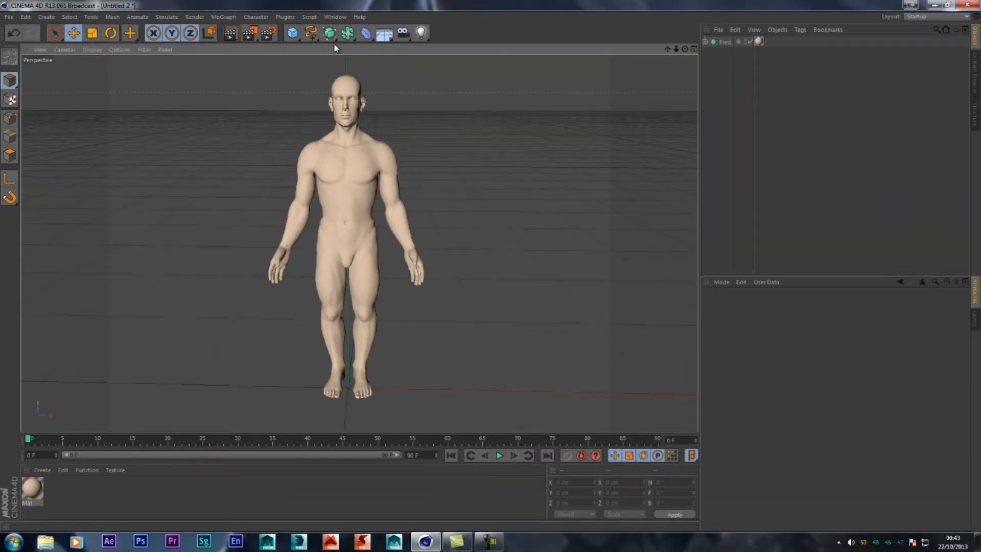
Add a joint from the Character menu, then select the Fred model.
click(255, 16)
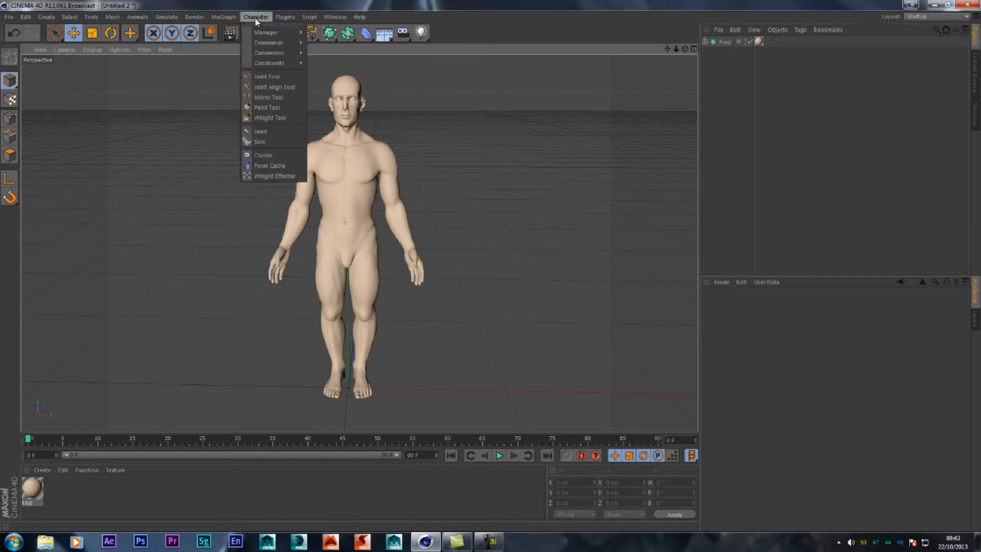
mouse_move(260, 131)
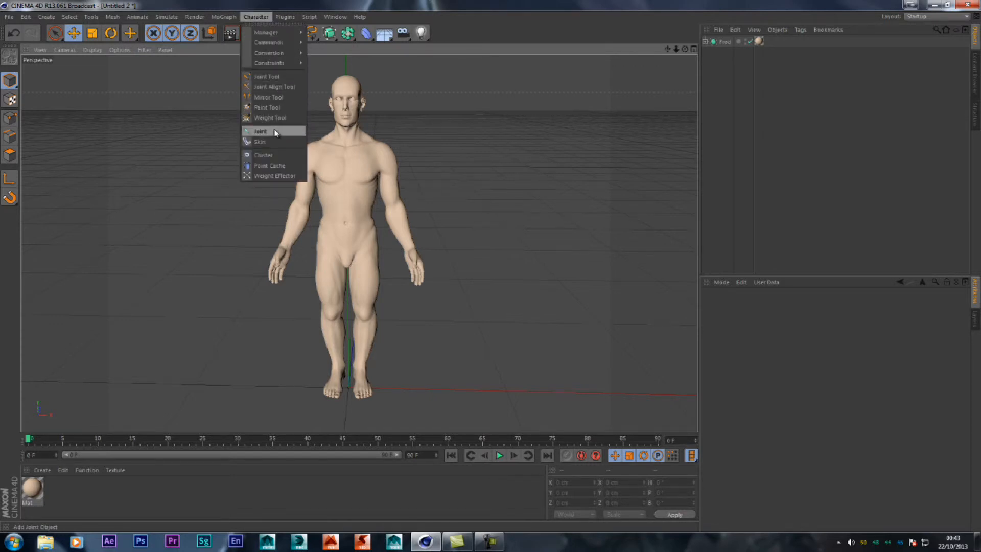
click(260, 131)
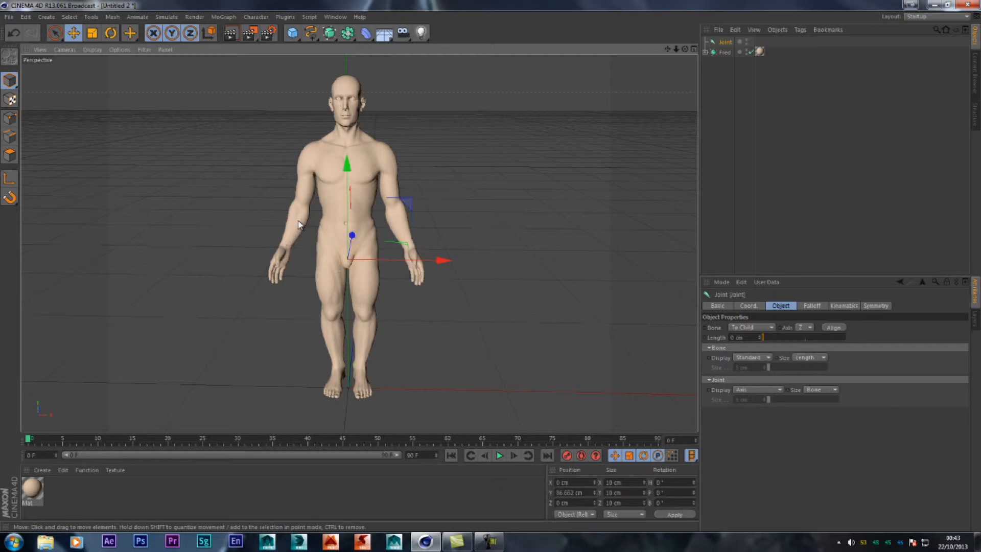
mouse_move(516, 211)
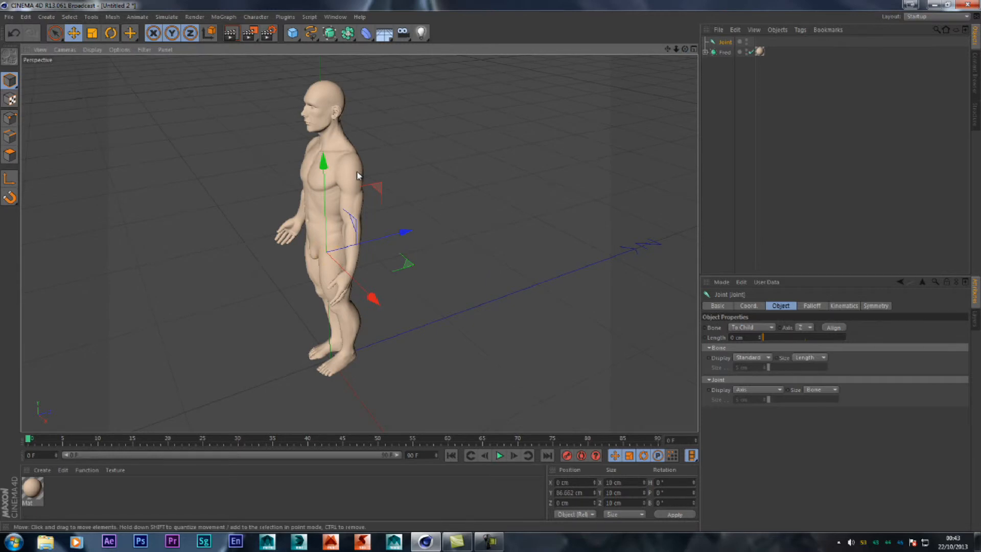
mouse_move(335, 296)
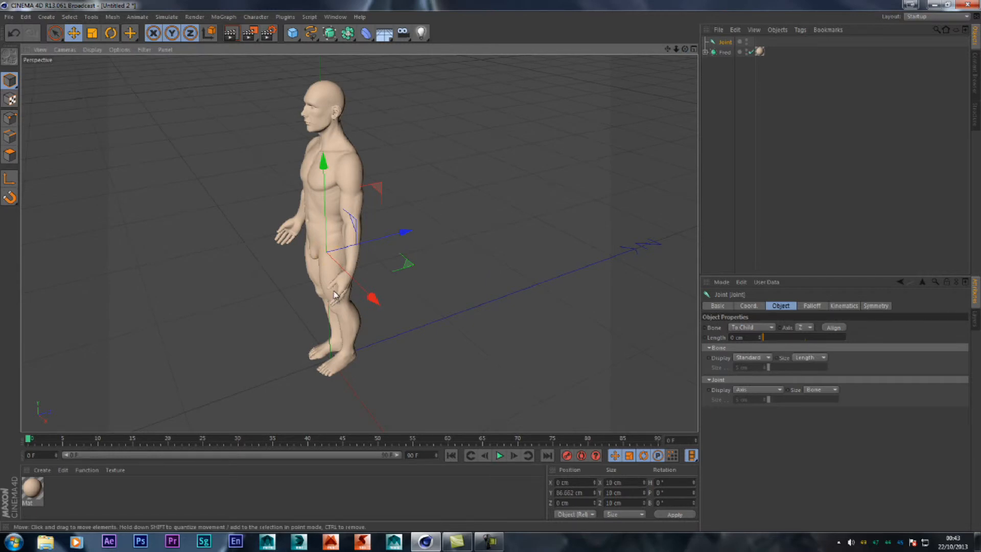
click(725, 52)
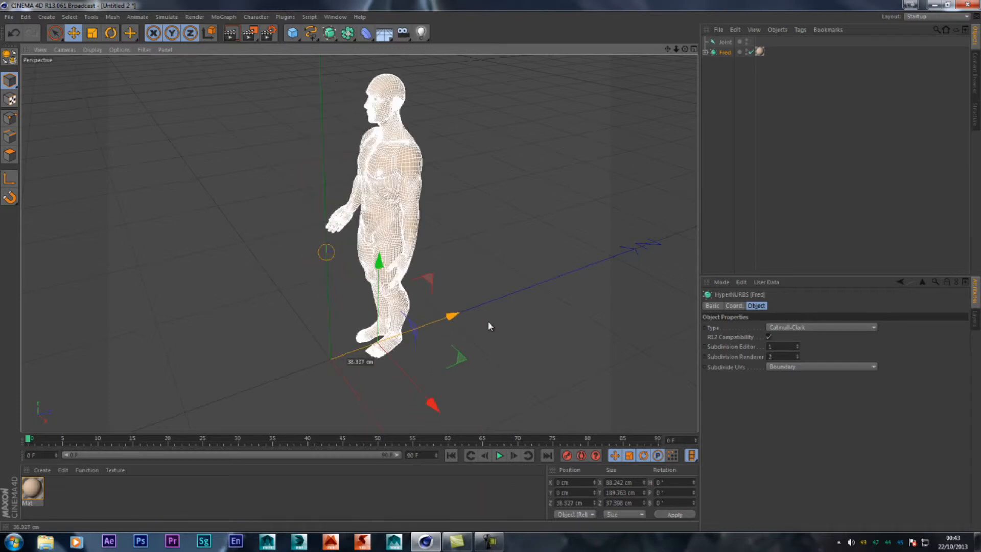
Slide Fred along the floor, then scrub the timeline to watch him move.
drag(451, 316, 530, 286)
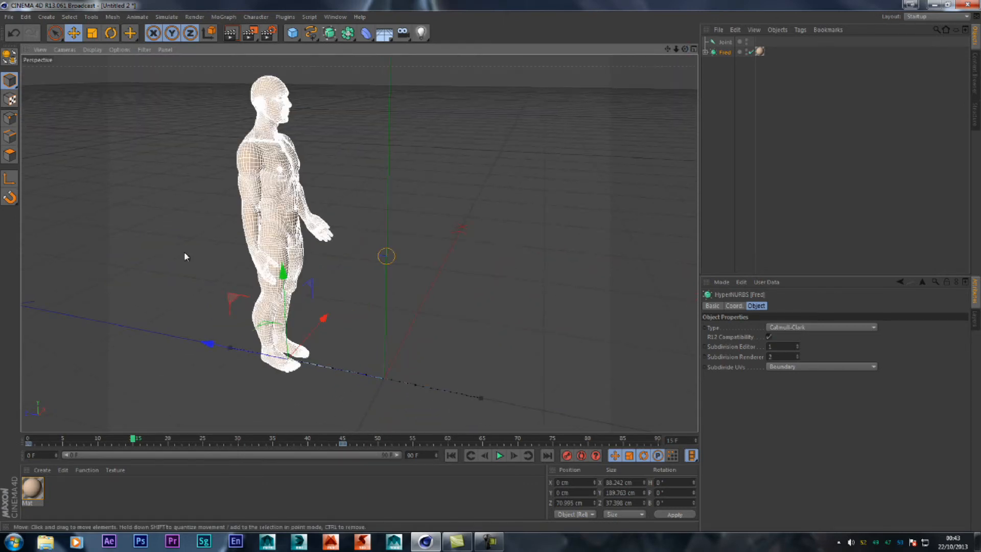
mouse_move(273, 236)
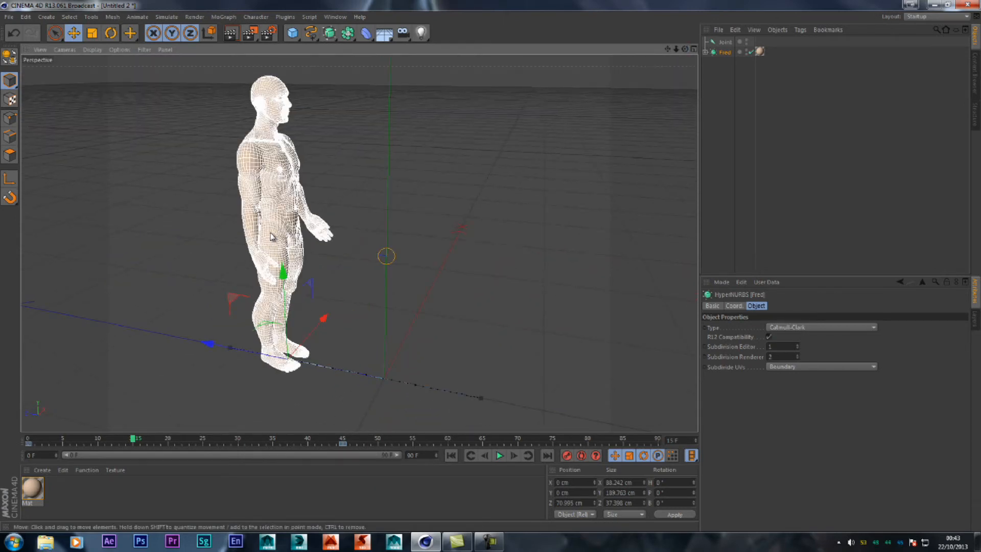
mouse_move(272, 240)
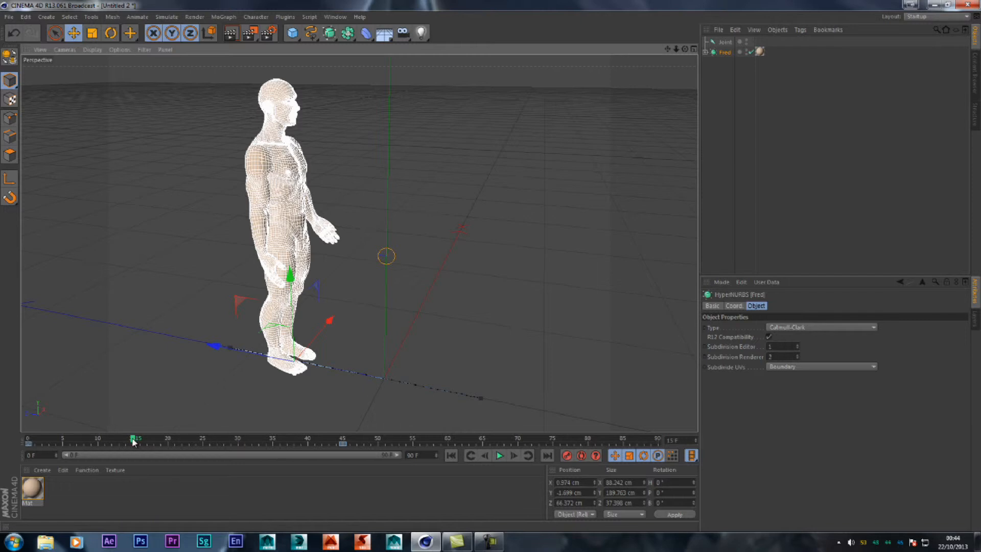
drag(134, 437, 212, 437)
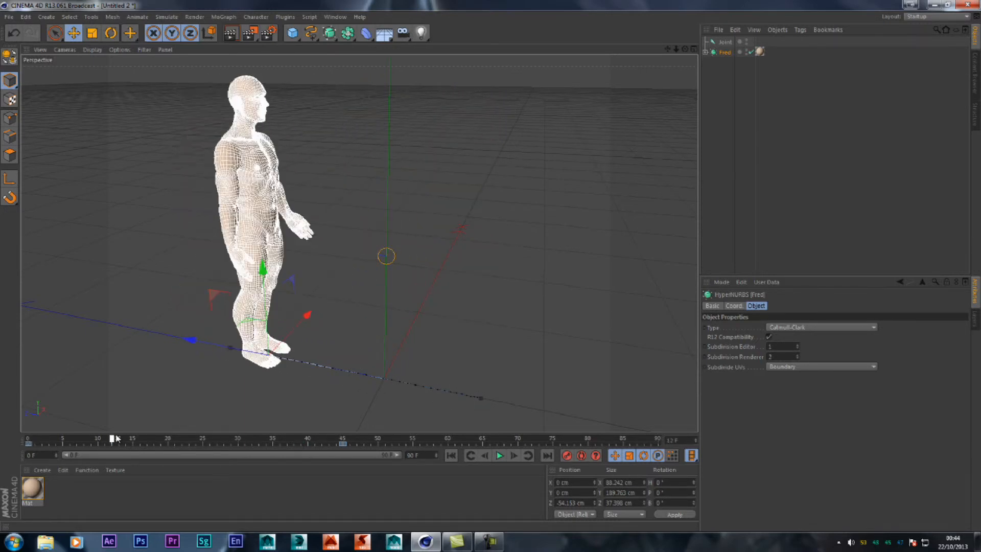
drag(115, 438, 178, 437)
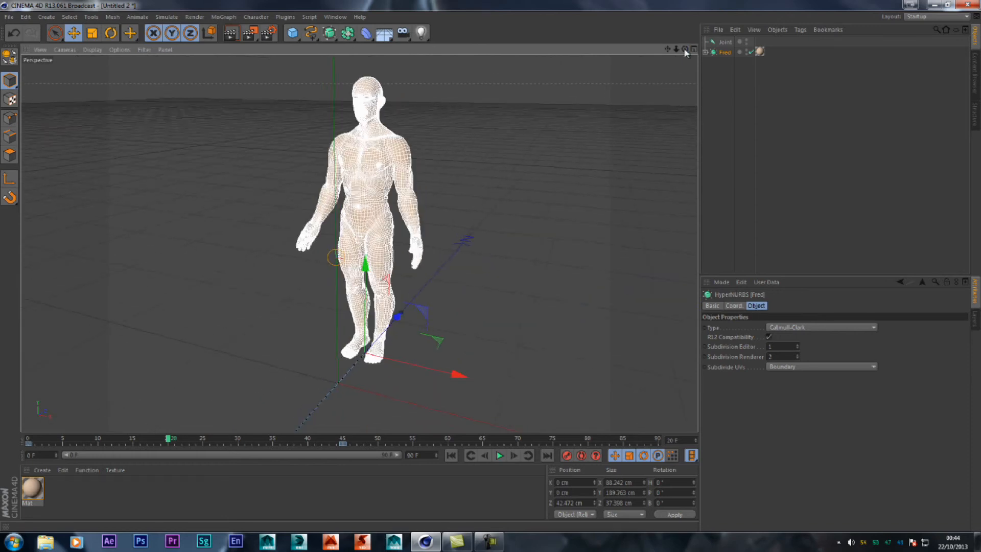
mouse_move(491, 270)
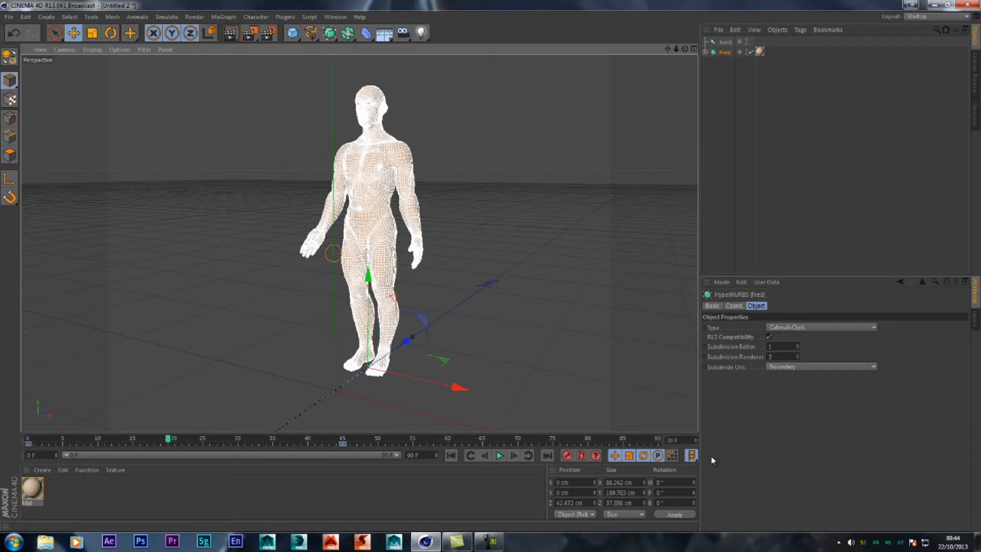
mouse_move(683, 424)
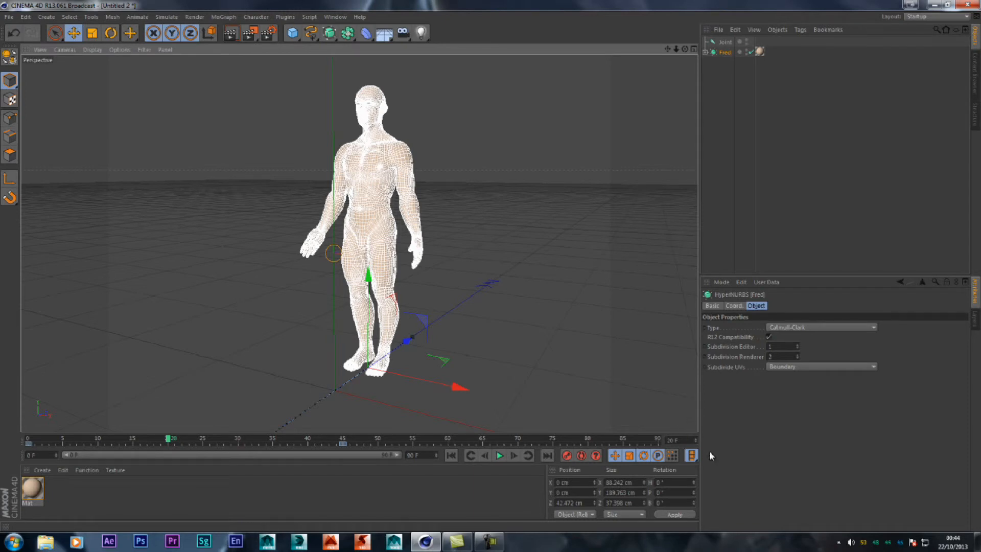
mouse_move(381, 447)
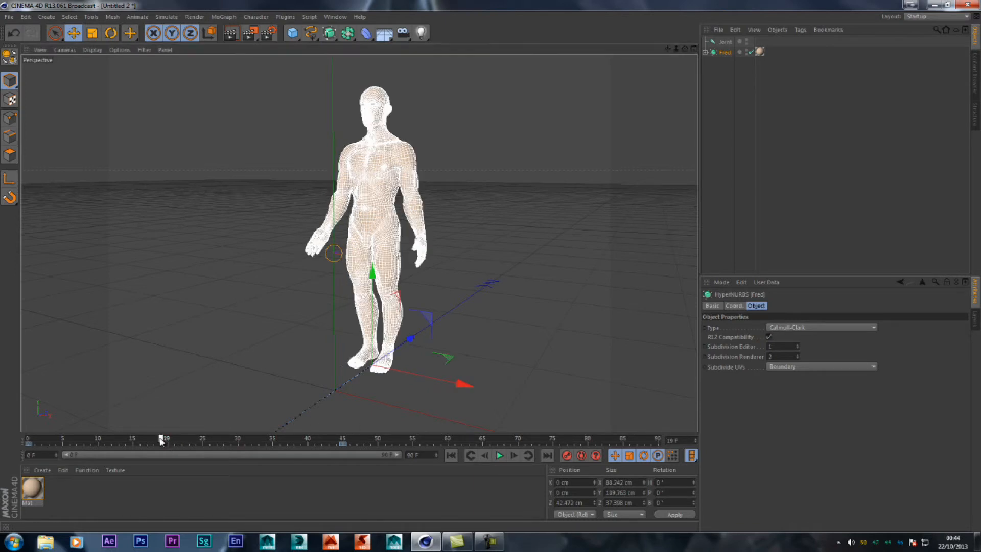
Drag the playhead back to the start, then to an early frame near frame 5.
drag(161, 440, 36, 440)
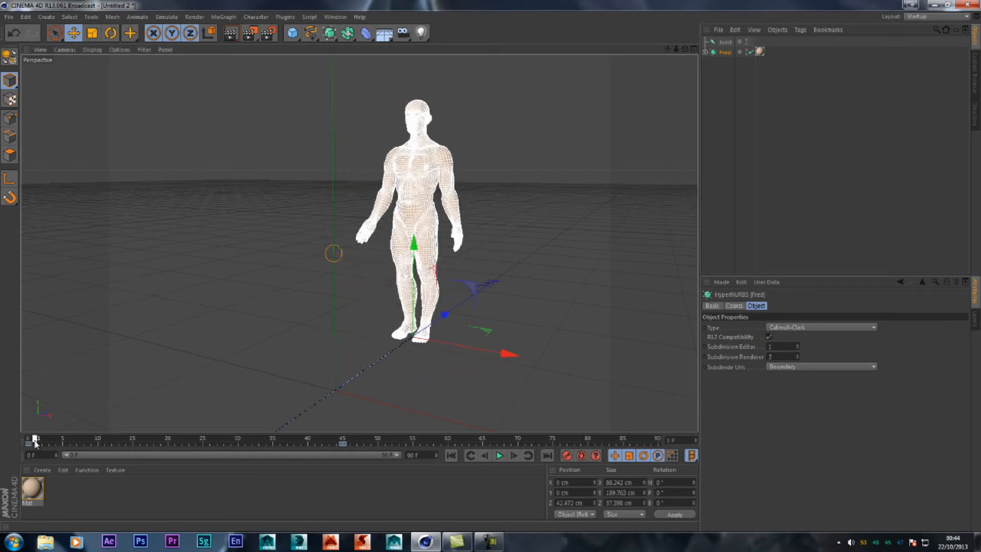
drag(37, 438, 217, 437)
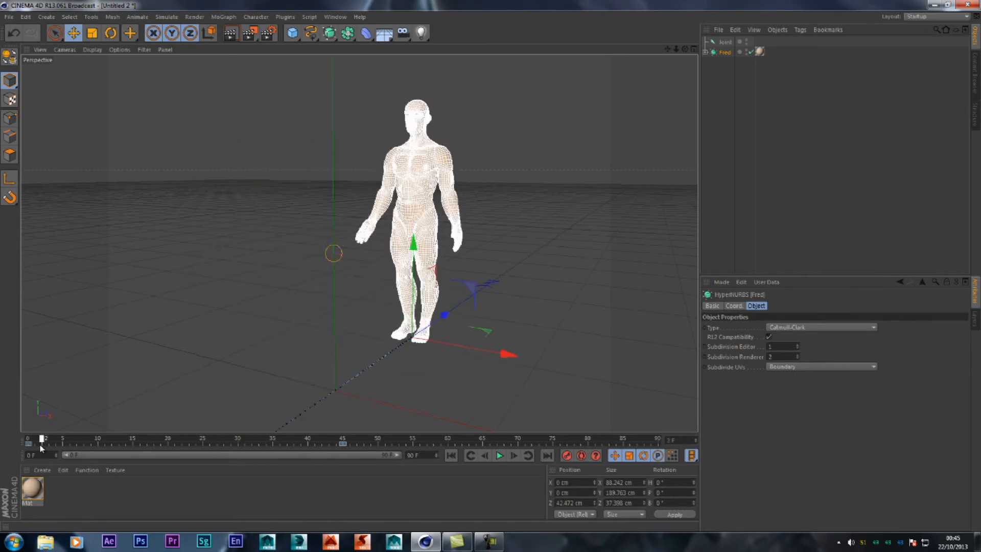
drag(41, 438, 533, 437)
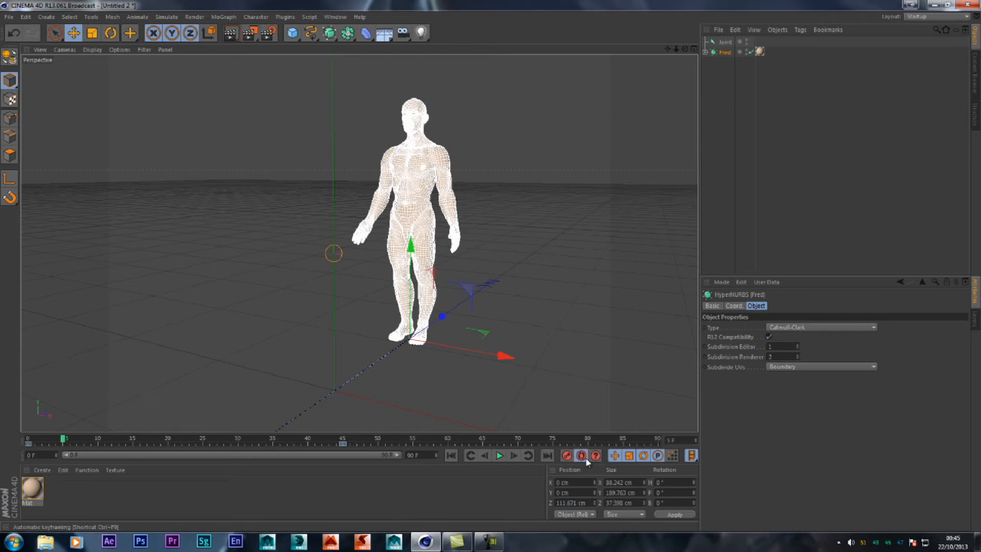
mouse_move(585, 461)
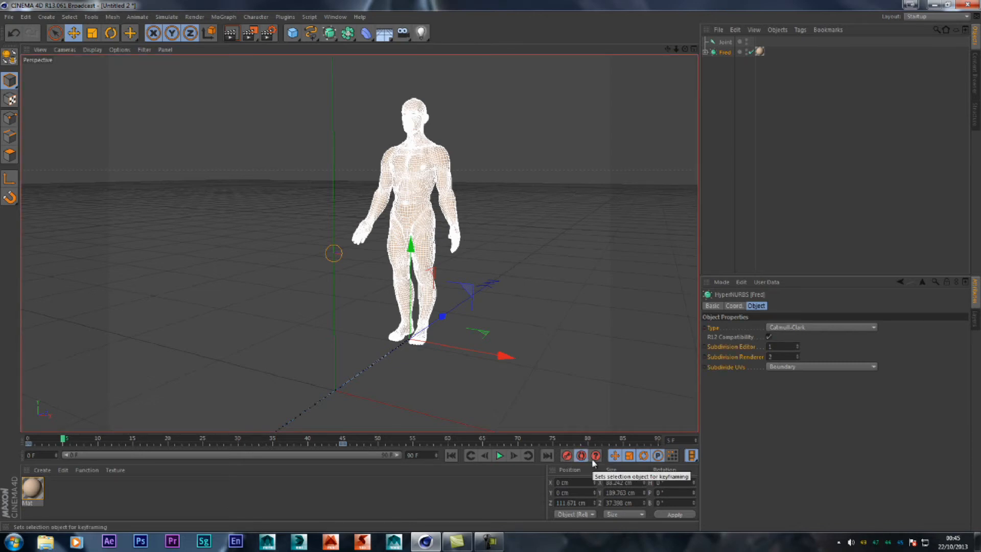
mouse_move(712, 233)
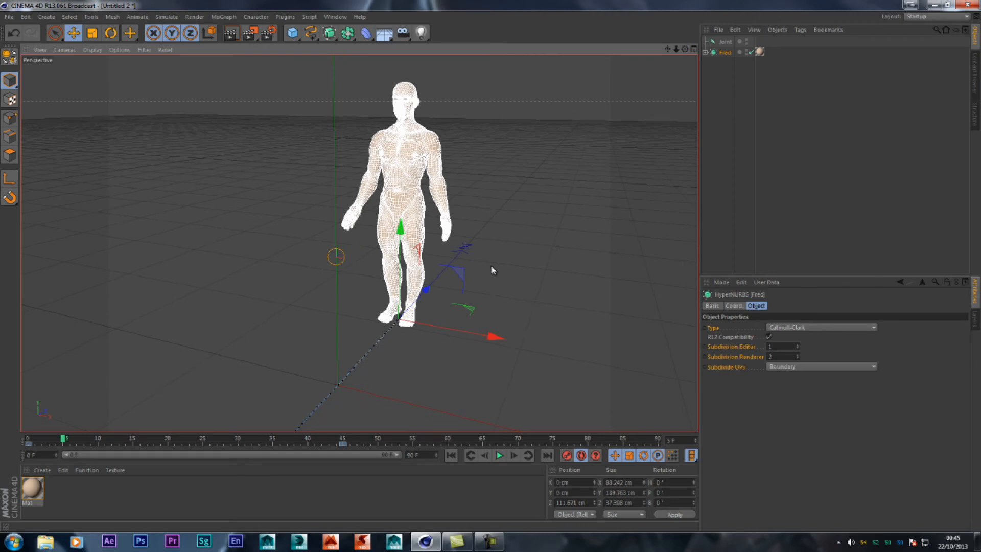
drag(494, 337, 416, 323)
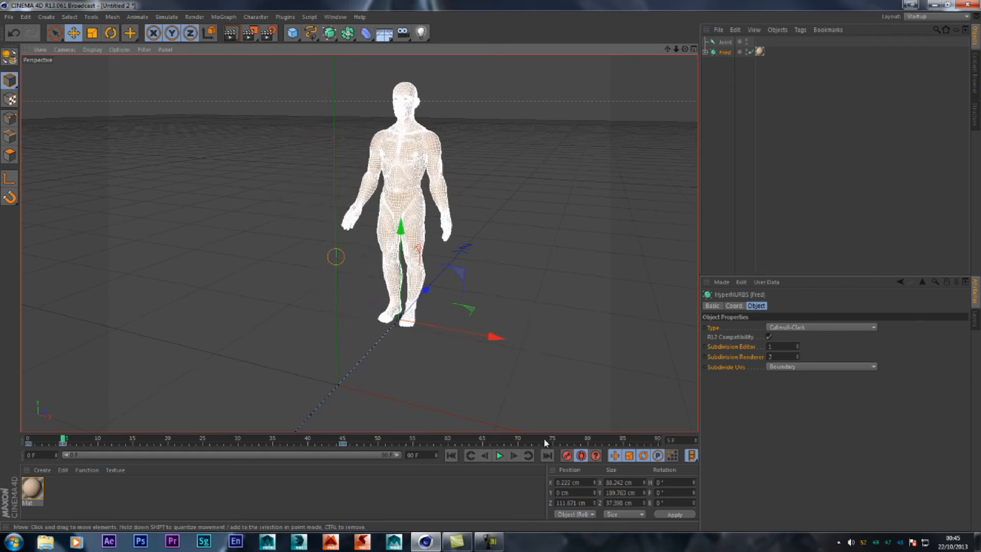
click(581, 455)
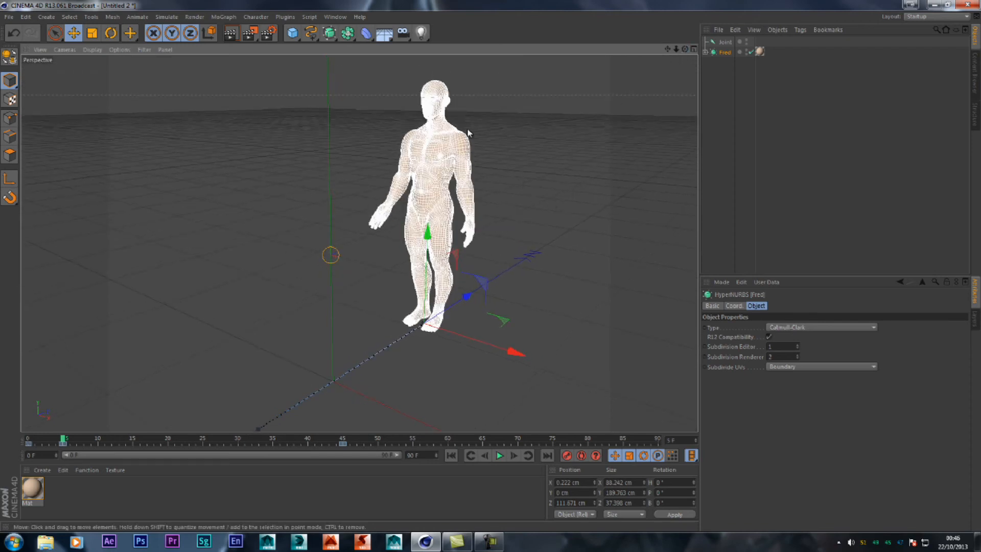
mouse_move(469, 181)
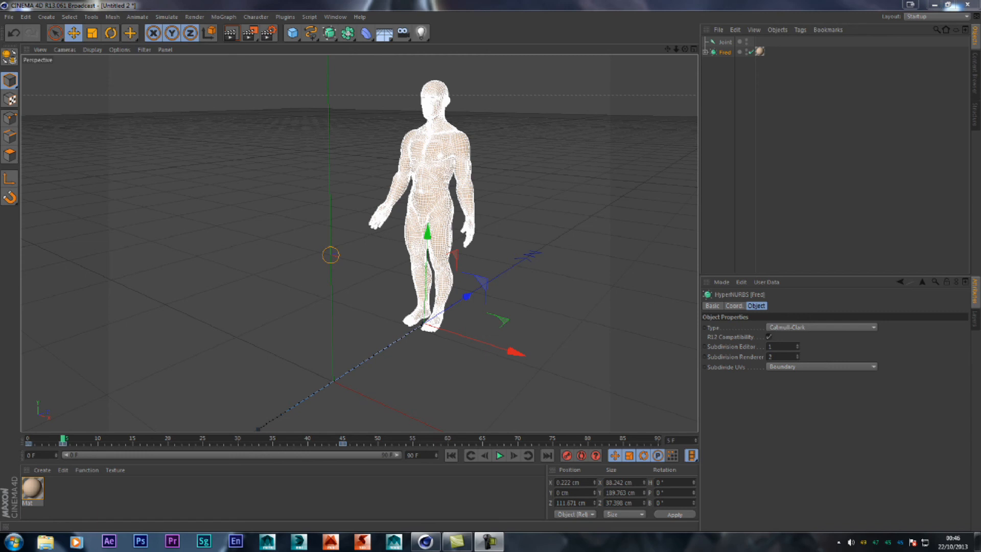
mouse_move(612, 233)
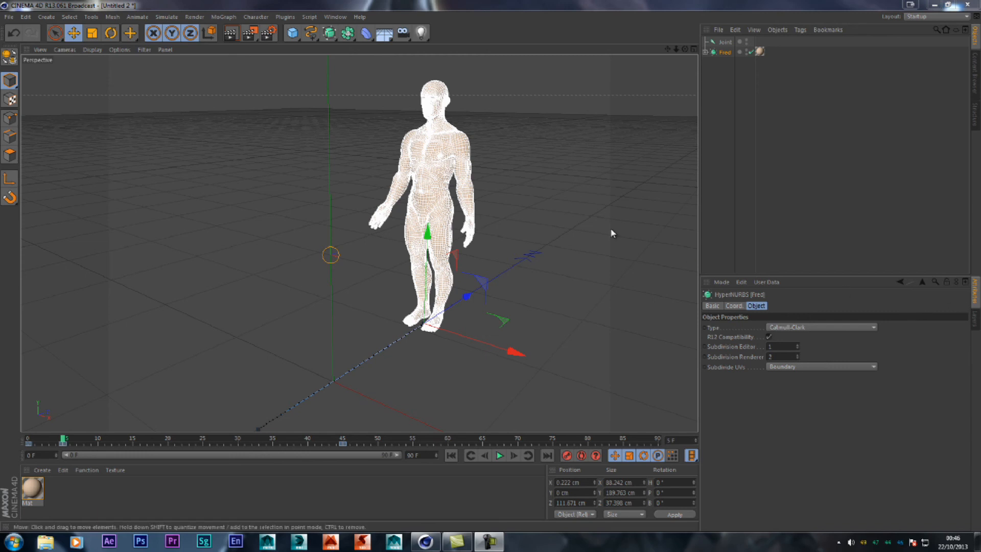